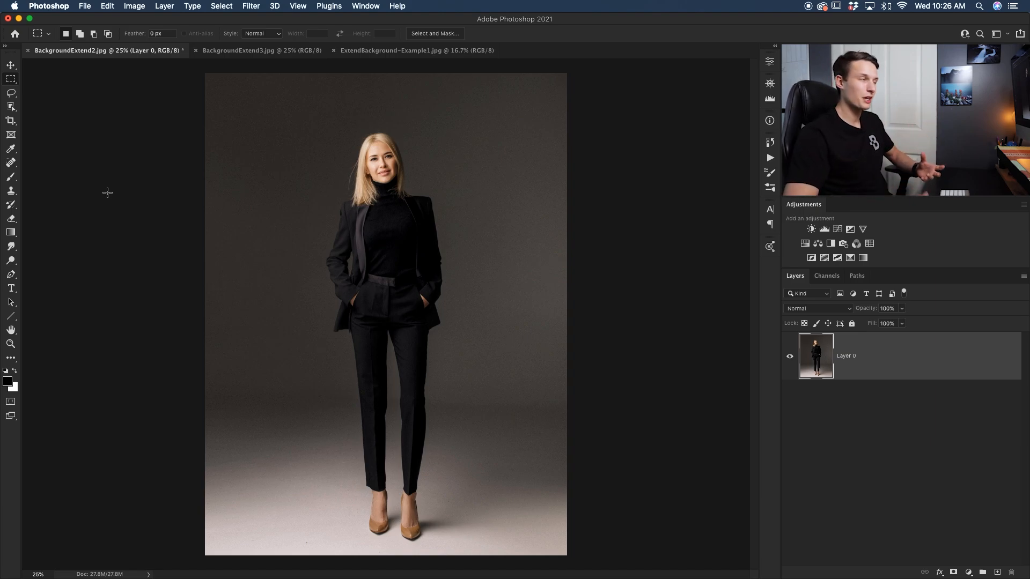
# Crop the black-suit portrait wider so transparent strips appear on both sides.
pyautogui.press('c')
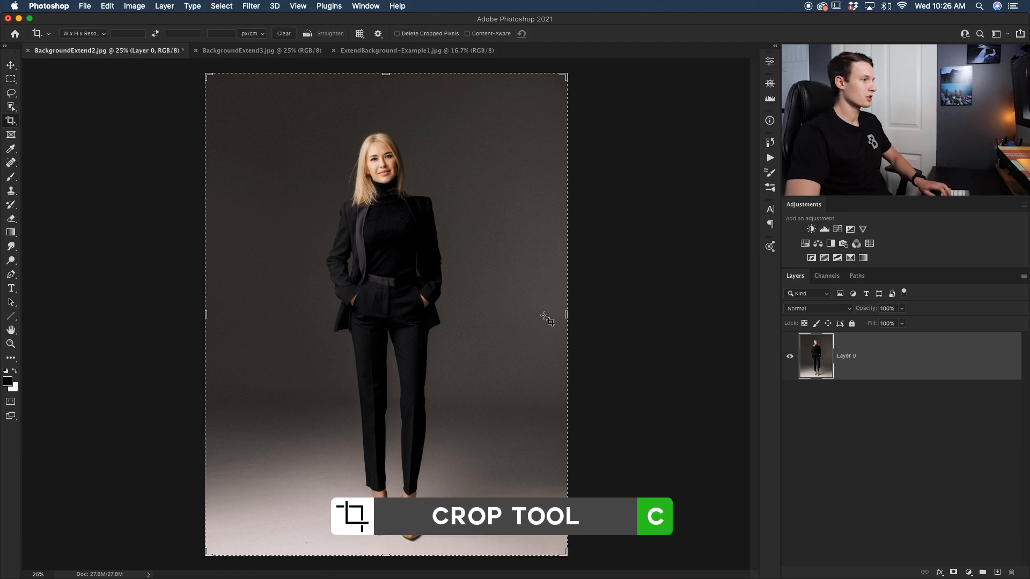
pyautogui.moveTo(567, 313); pyautogui.dragTo(642, 314)
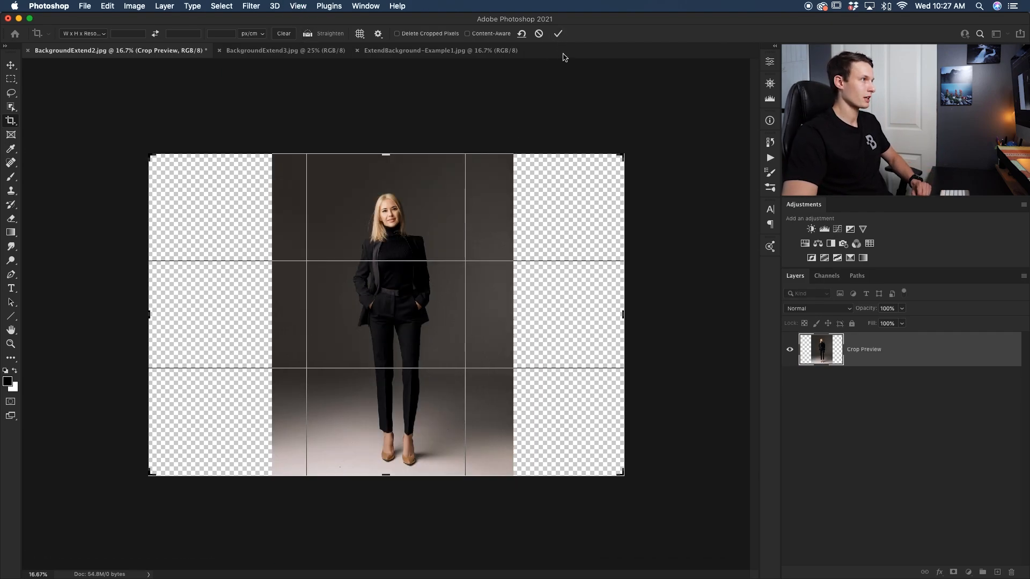
pyautogui.click(558, 33)
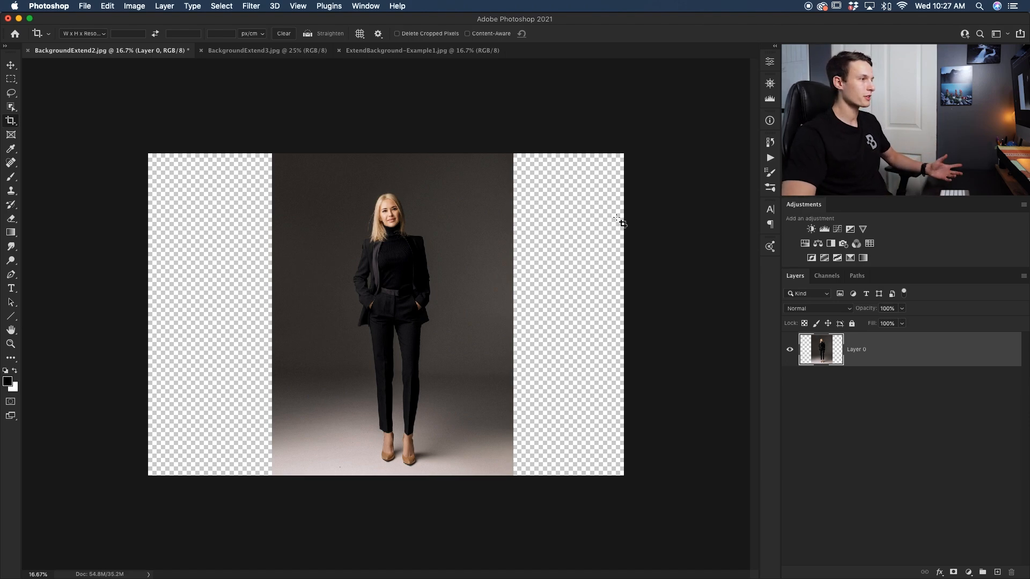
pyautogui.moveTo(608, 272)
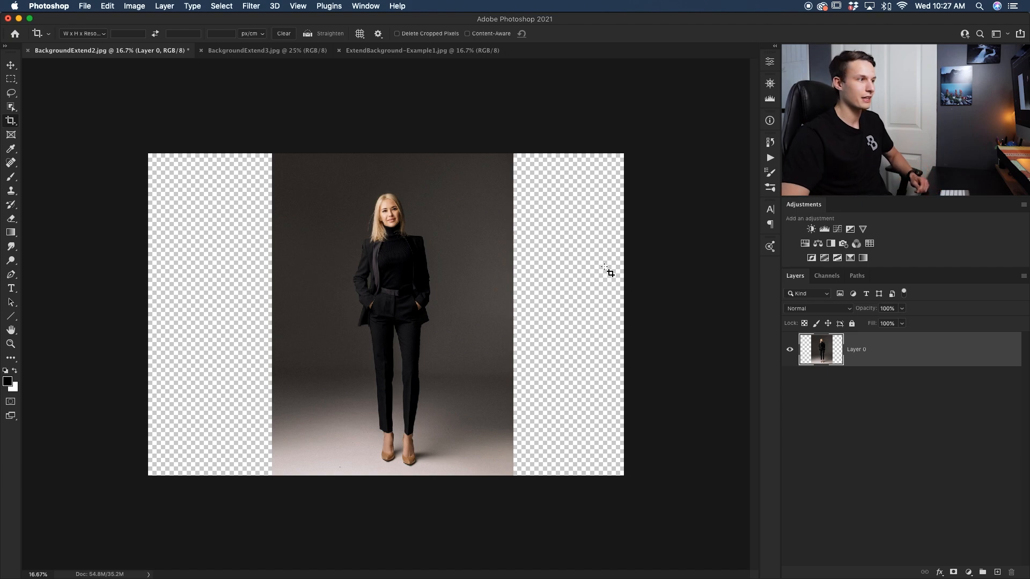
pyautogui.moveTo(650, 238)
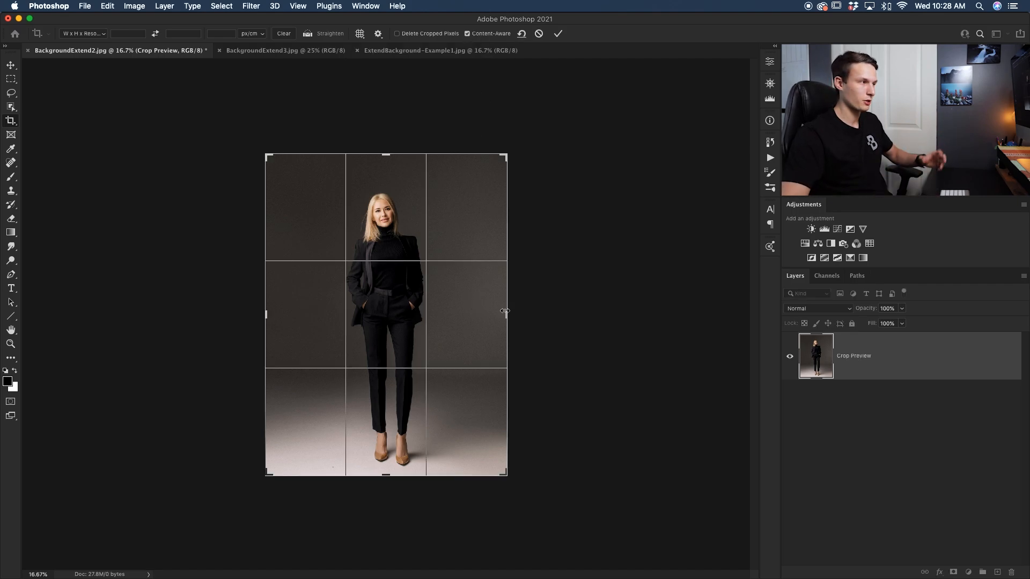
# Redo the wide crop with Content-Aware so grey backdrop fills both sides.
pyautogui.moveTo(506, 314); pyautogui.dragTo(520, 319)
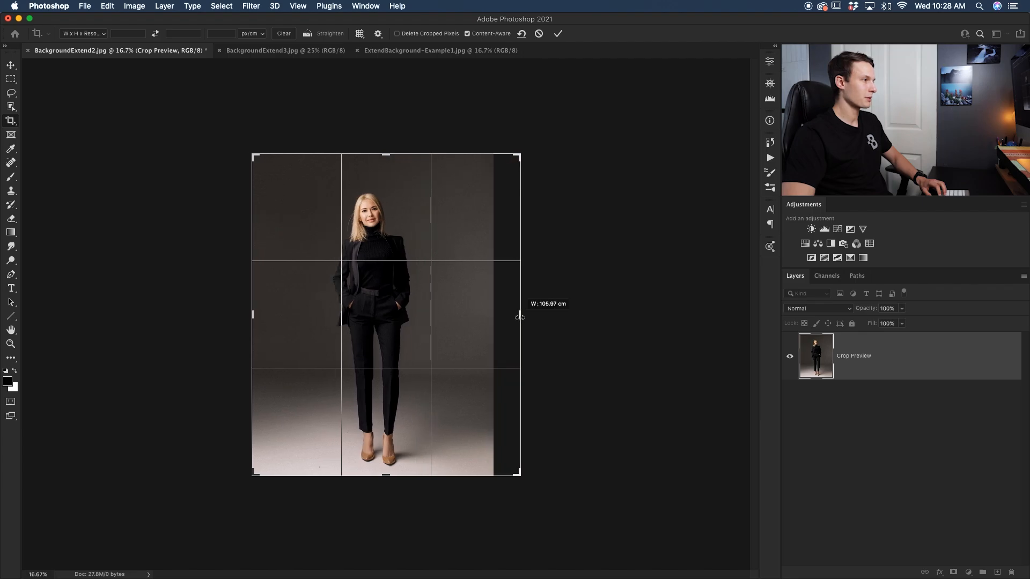
pyautogui.moveTo(520, 316); pyautogui.dragTo(563, 318)
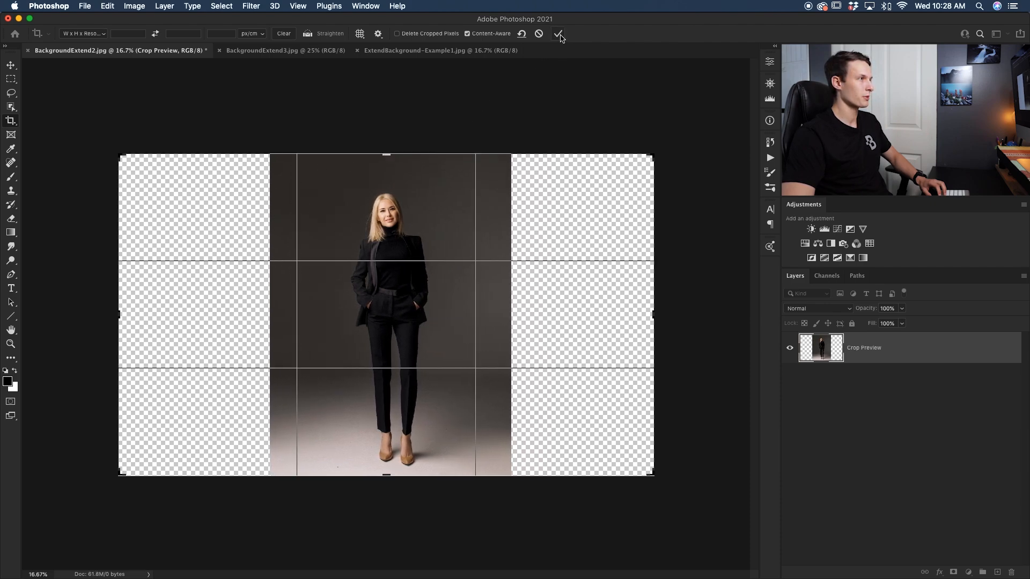
pyautogui.click(558, 33)
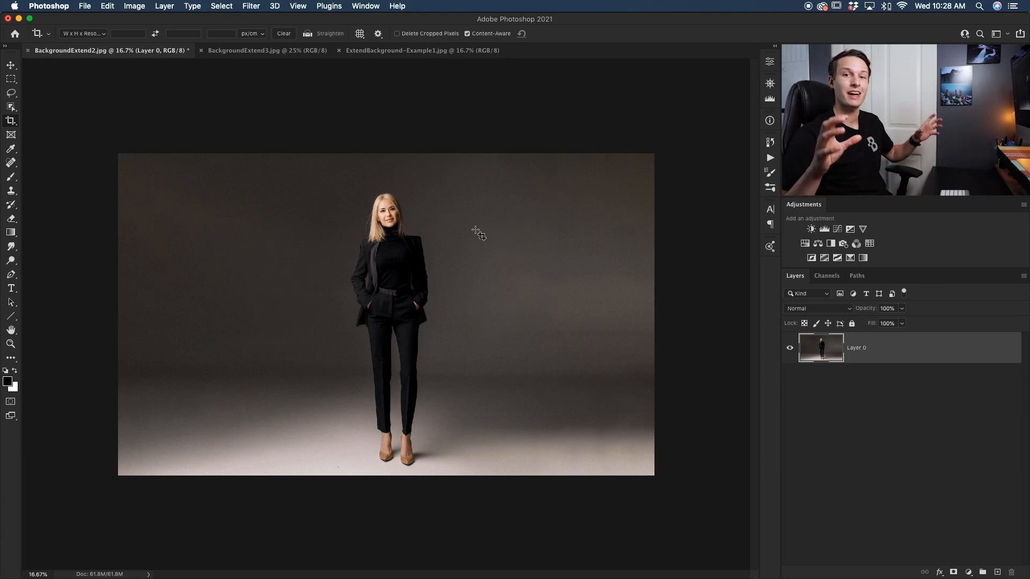
pyautogui.moveTo(489, 187)
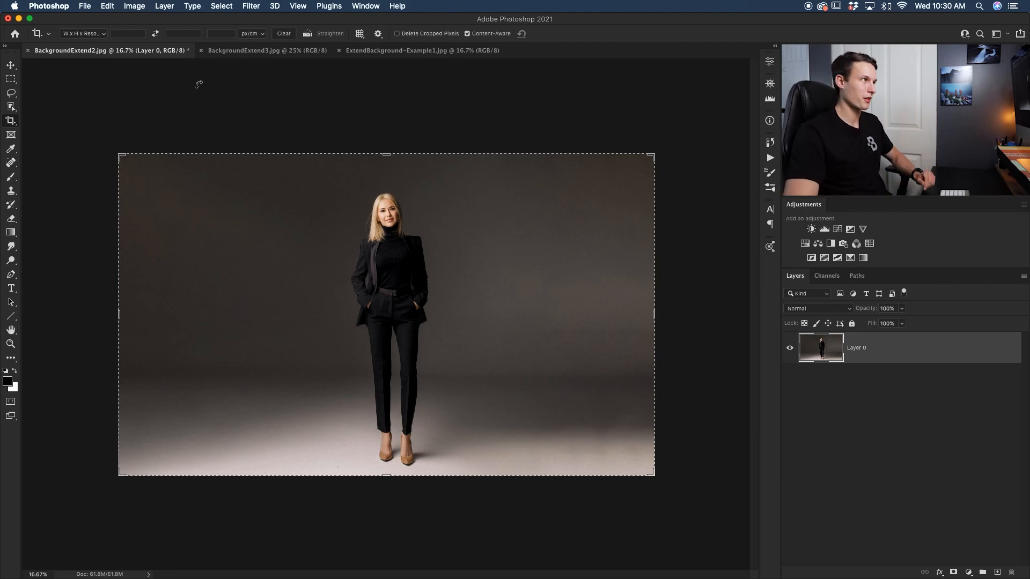
# Switch to ExtendBackground-Example1 and crop it wider, leaving transparent side strips.
pyautogui.click(418, 50)
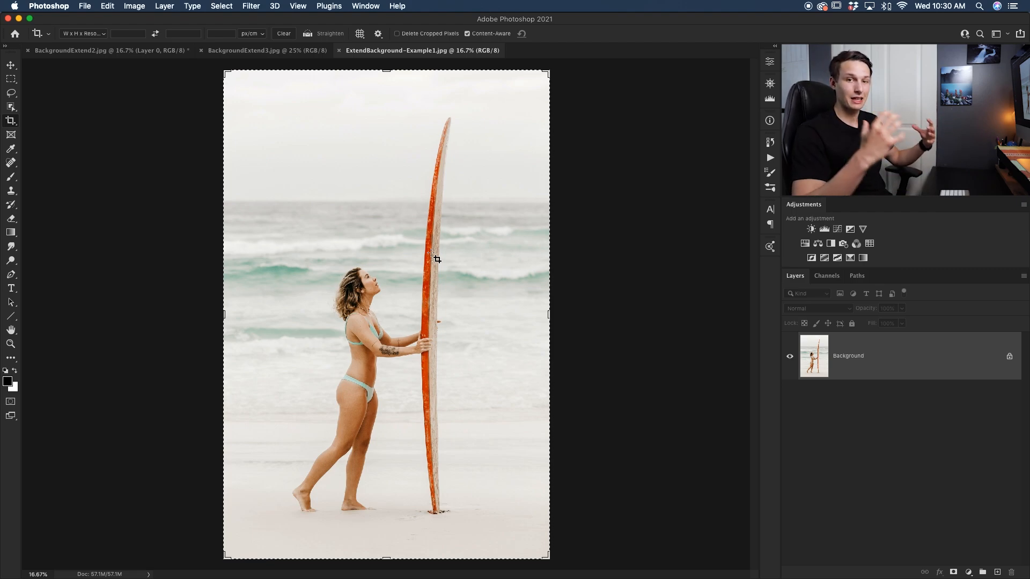
pyautogui.moveTo(334, 240)
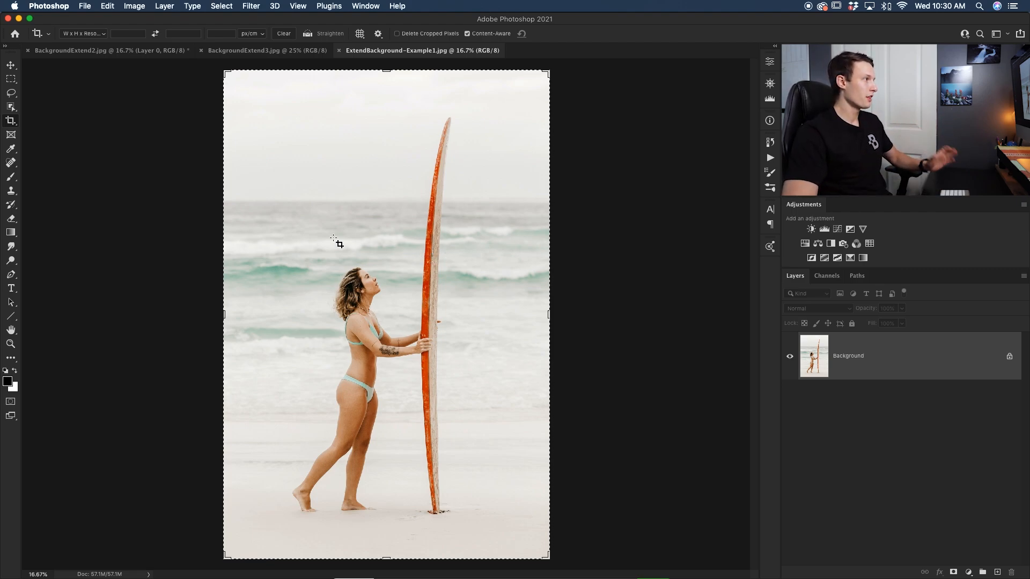
pyautogui.press('c')
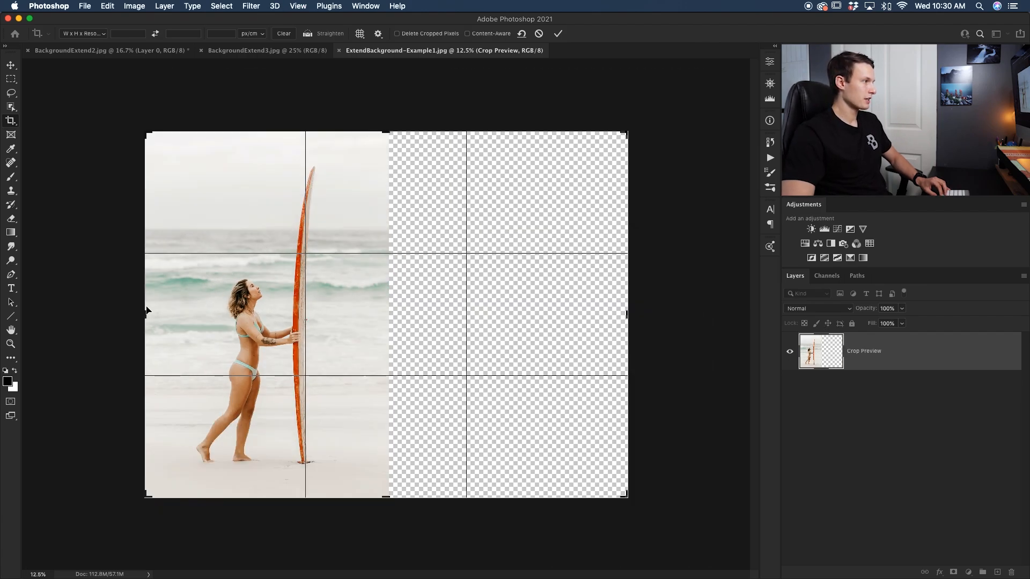
pyautogui.moveTo(145, 314); pyautogui.dragTo(112, 318)
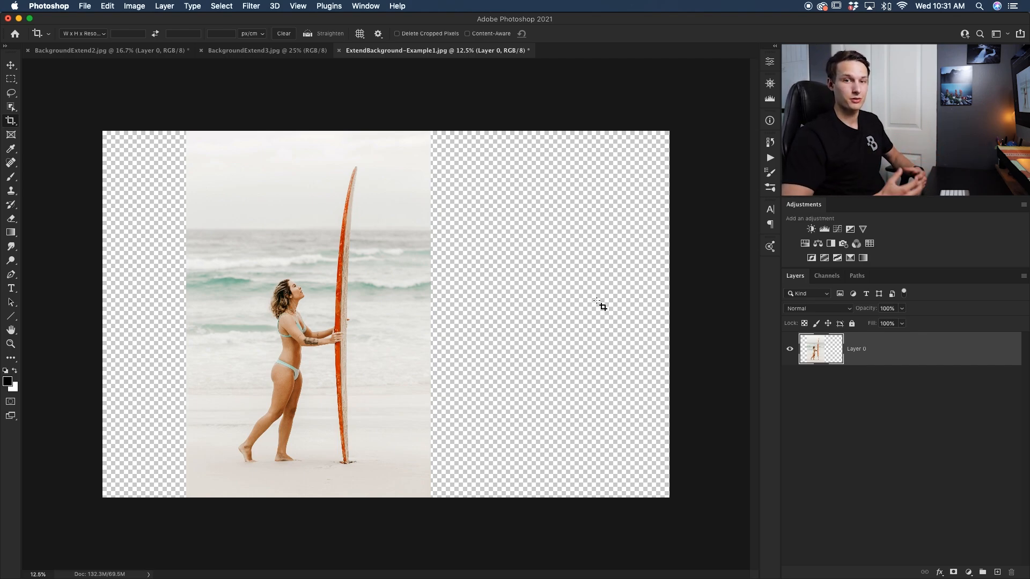
pyautogui.moveTo(580, 298)
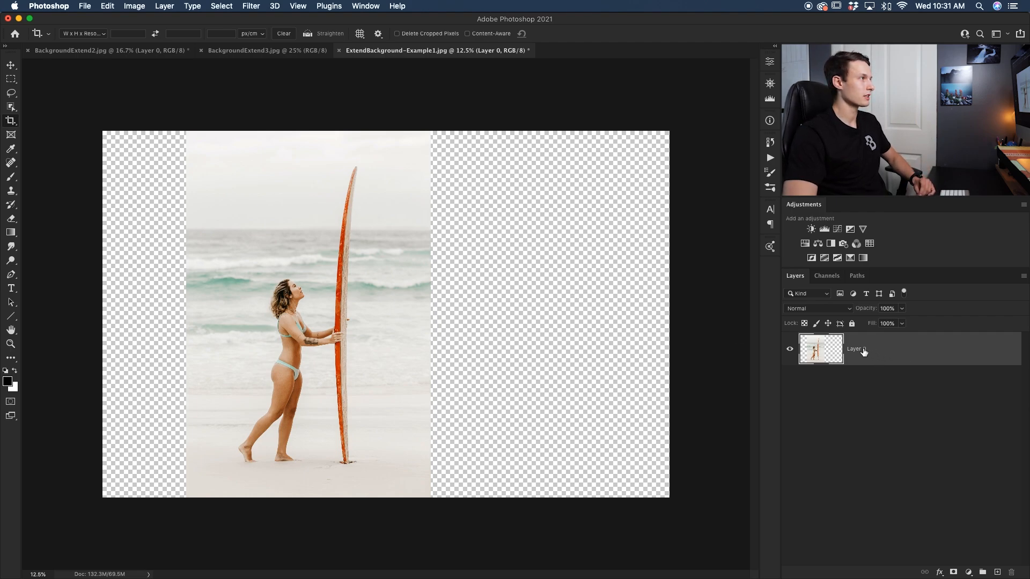
# Content-Aware Scale the beach photo, stretching its right edge wider without distorting the surfer.
pyautogui.click(106, 6)
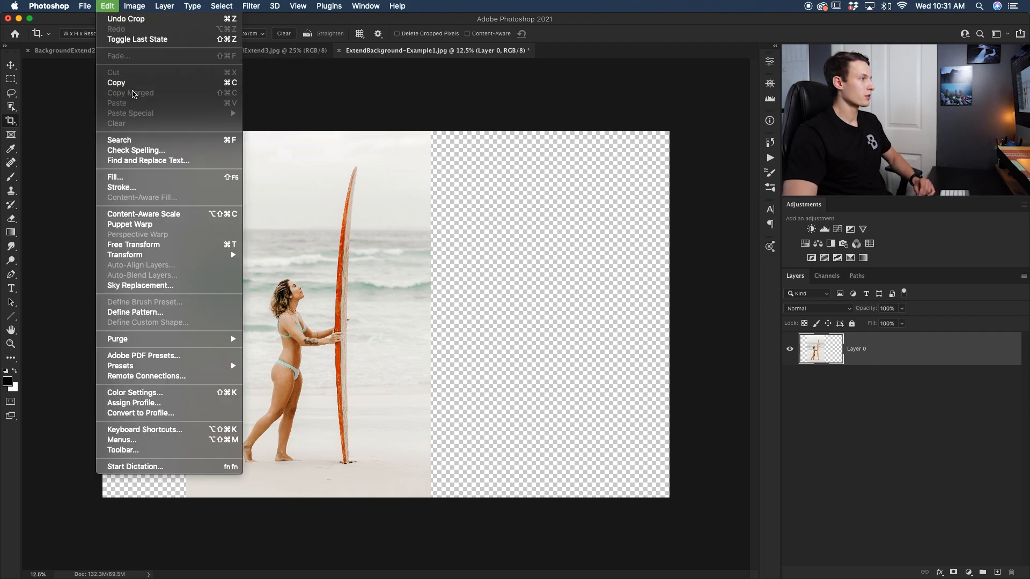
pyautogui.moveTo(196, 219)
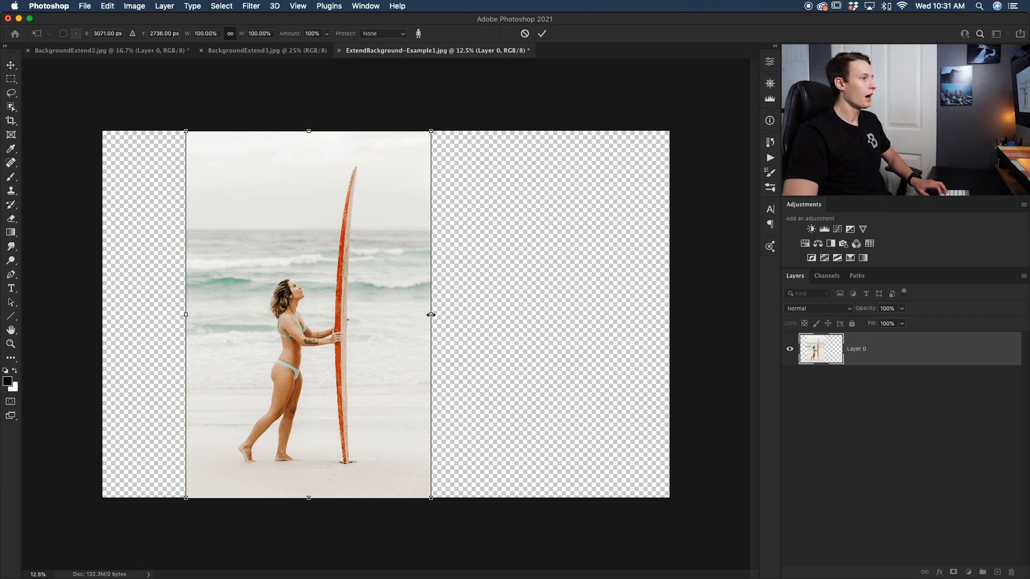
pyautogui.moveTo(431, 315); pyautogui.dragTo(448, 315)
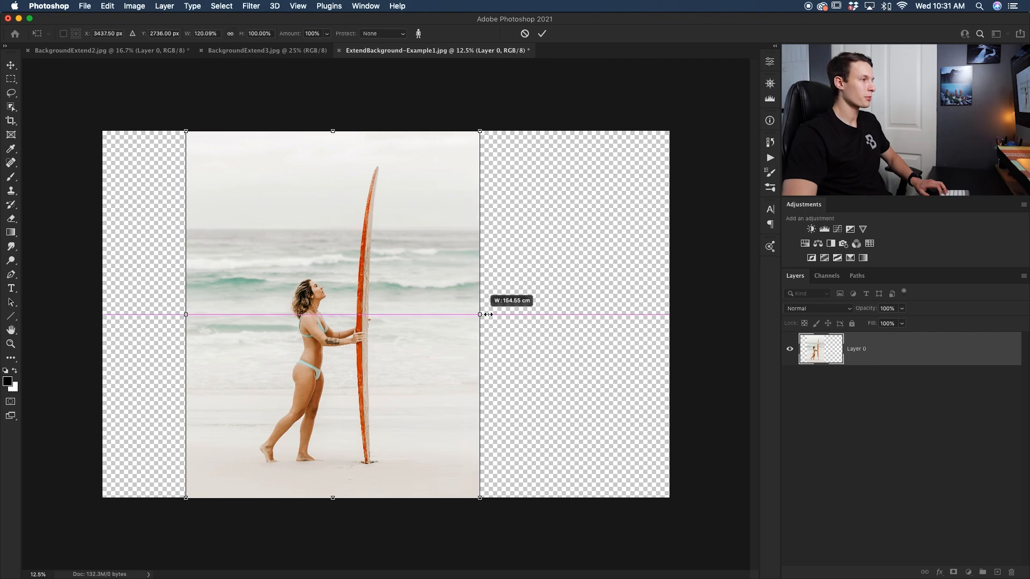
pyautogui.moveTo(480, 314); pyautogui.dragTo(519, 313)
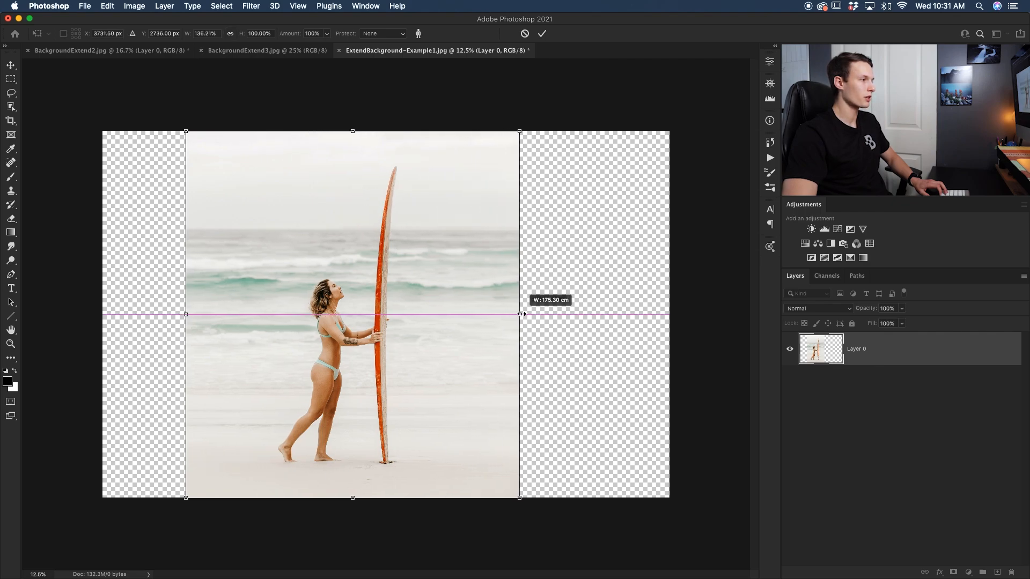
pyautogui.moveTo(520, 316); pyautogui.dragTo(531, 314)
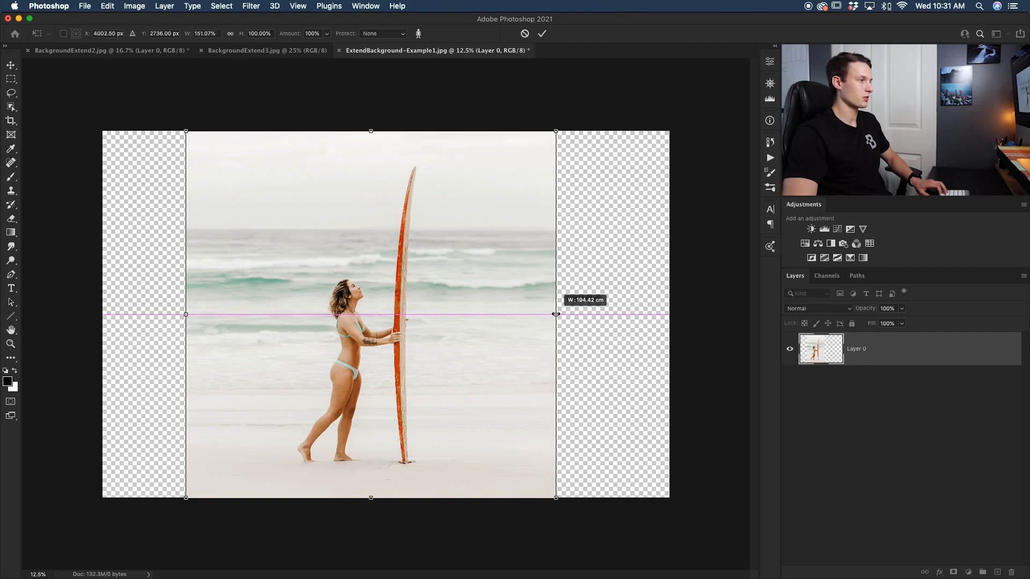
pyautogui.moveTo(556, 315); pyautogui.dragTo(568, 314)
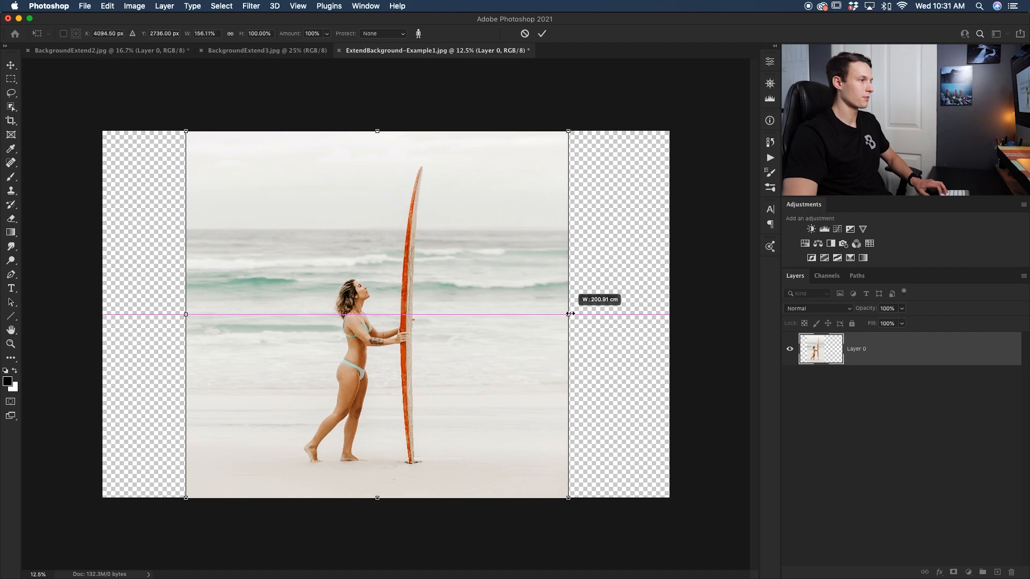
pyautogui.moveTo(569, 315); pyautogui.dragTo(571, 315)
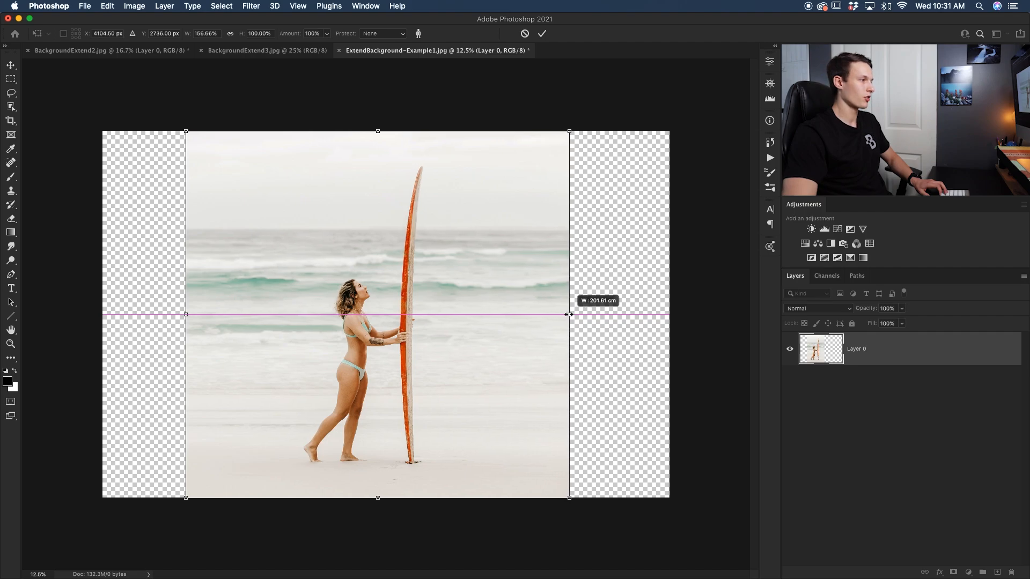
pyautogui.moveTo(569, 315); pyautogui.dragTo(571, 315)
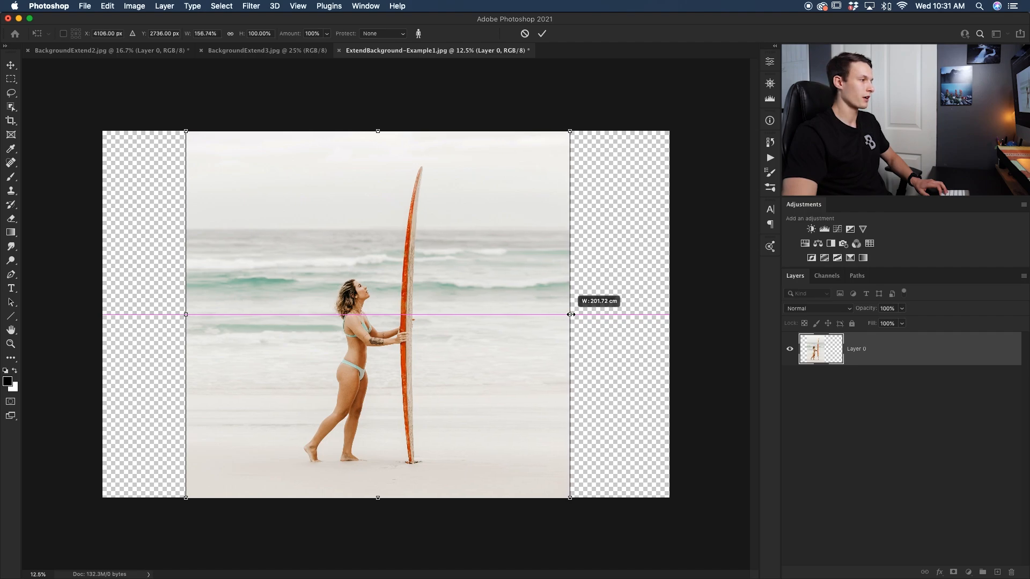
pyautogui.moveTo(570, 315); pyautogui.dragTo(572, 315)
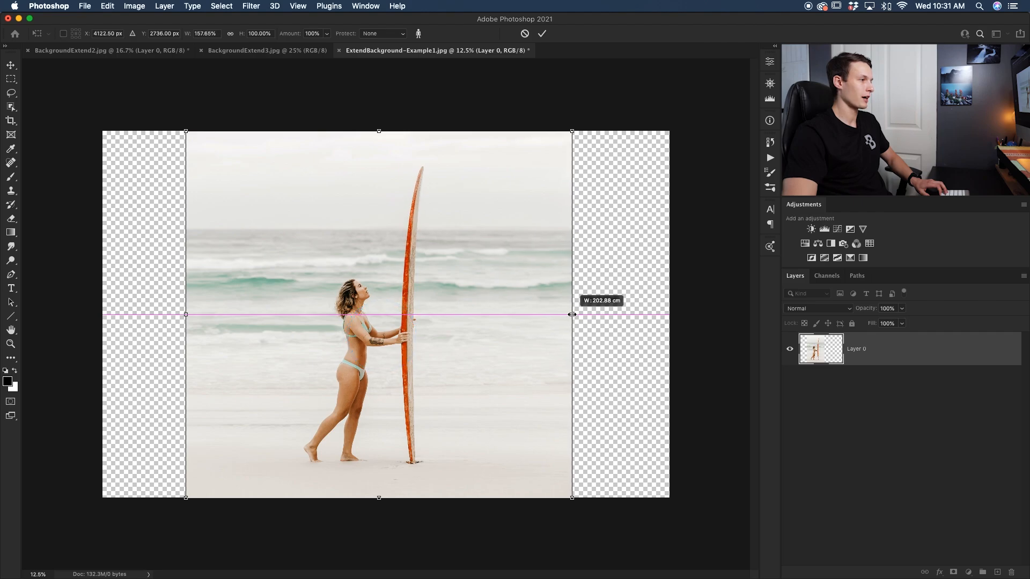
pyautogui.moveTo(572, 315); pyautogui.dragTo(569, 315)
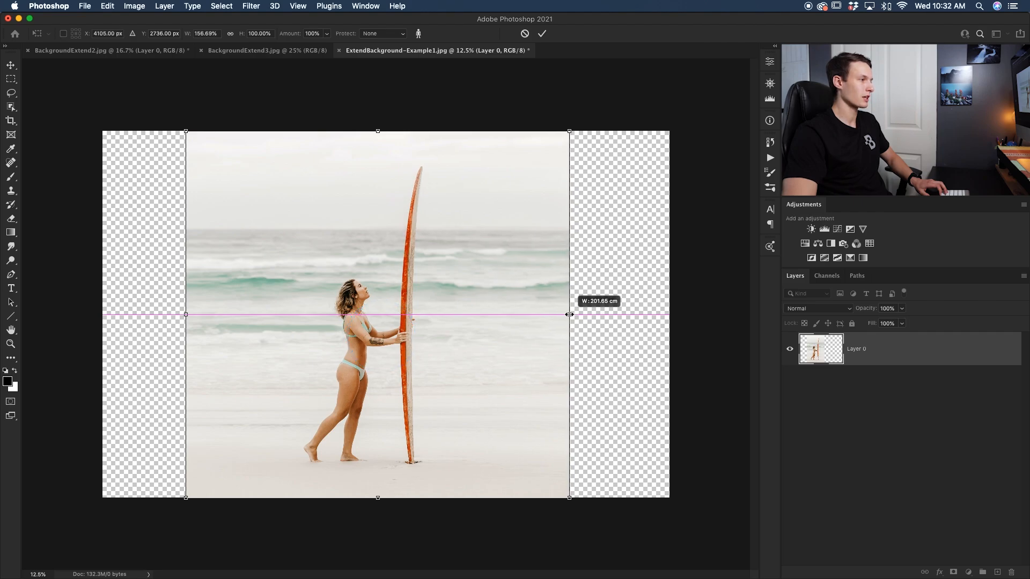
pyautogui.moveTo(569, 315); pyautogui.dragTo(570, 315)
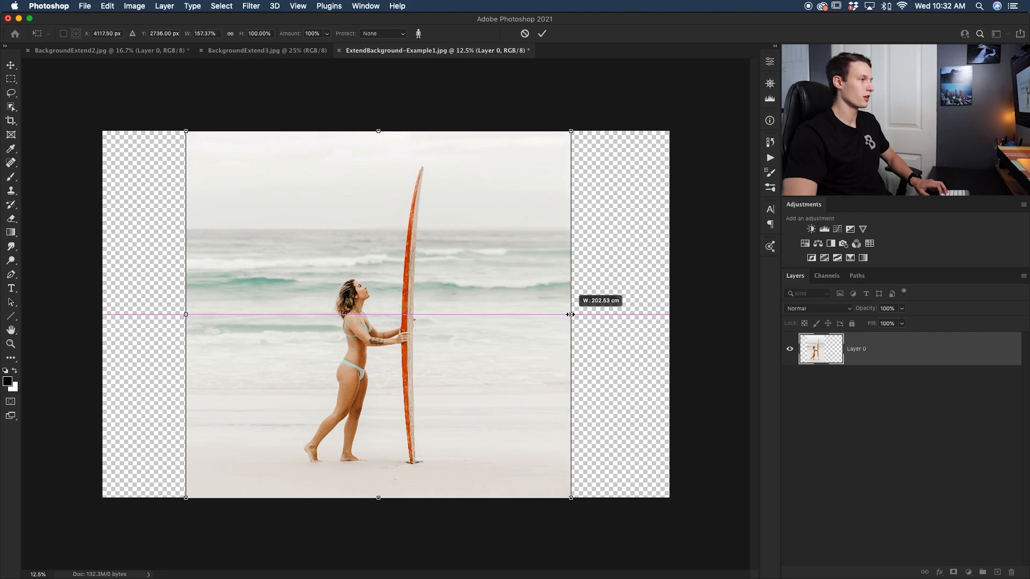
pyautogui.moveTo(571, 313); pyautogui.dragTo(569, 313)
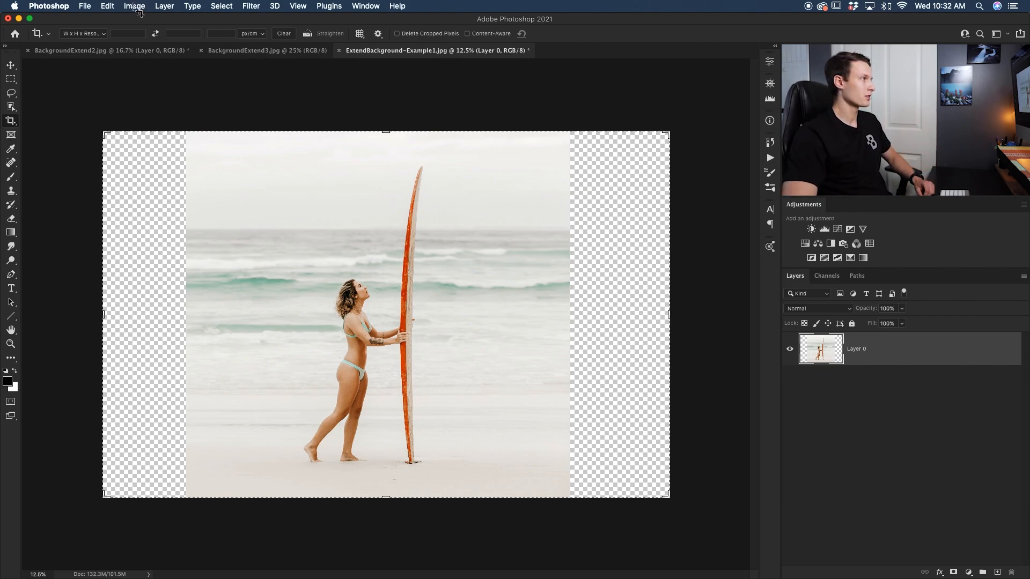
# Content-Aware Scale the beach scene again, dragging its right side to the canvas edge.
pyautogui.click(106, 6)
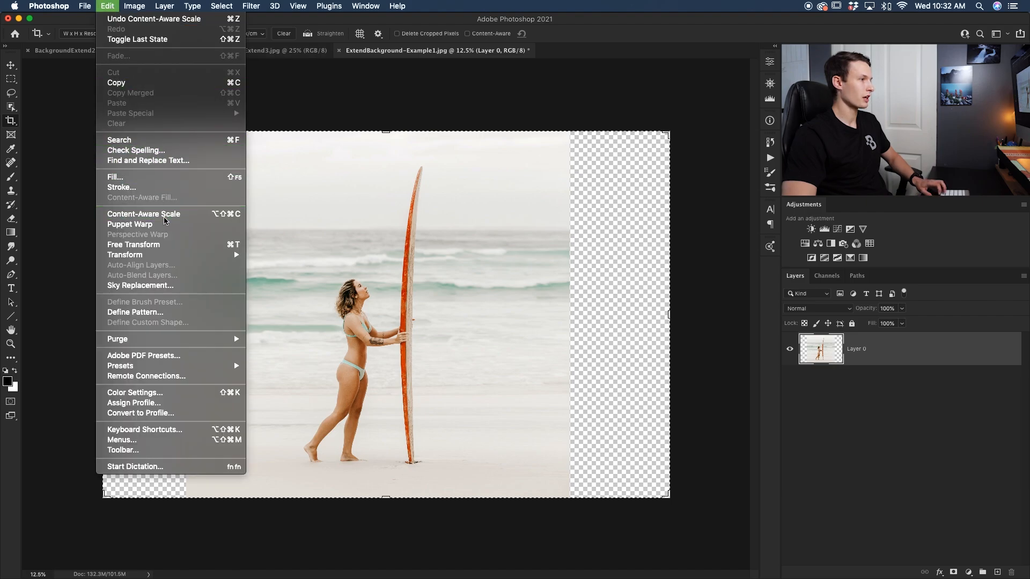
pyautogui.click(143, 214)
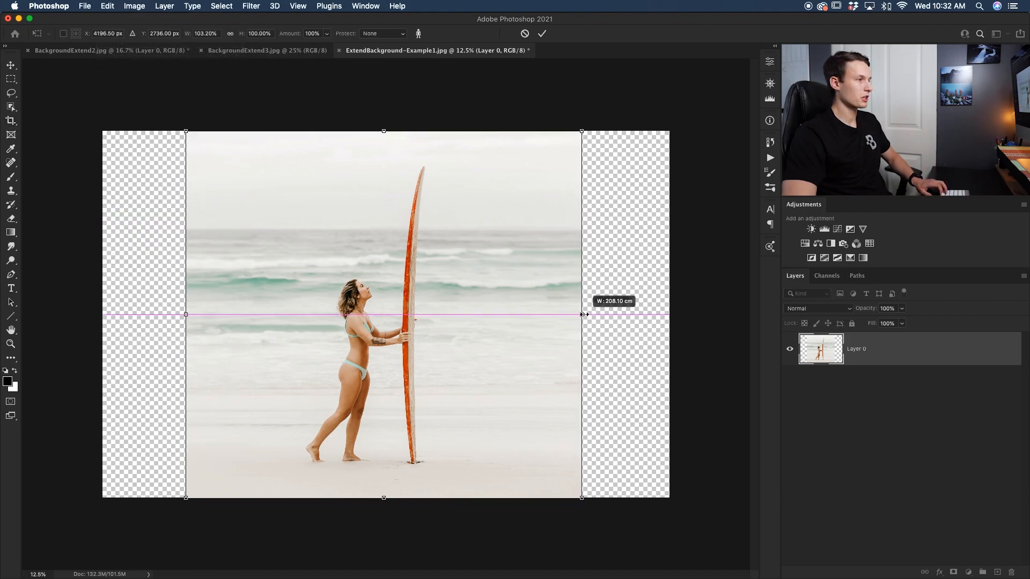
pyautogui.moveTo(582, 315); pyautogui.dragTo(595, 315)
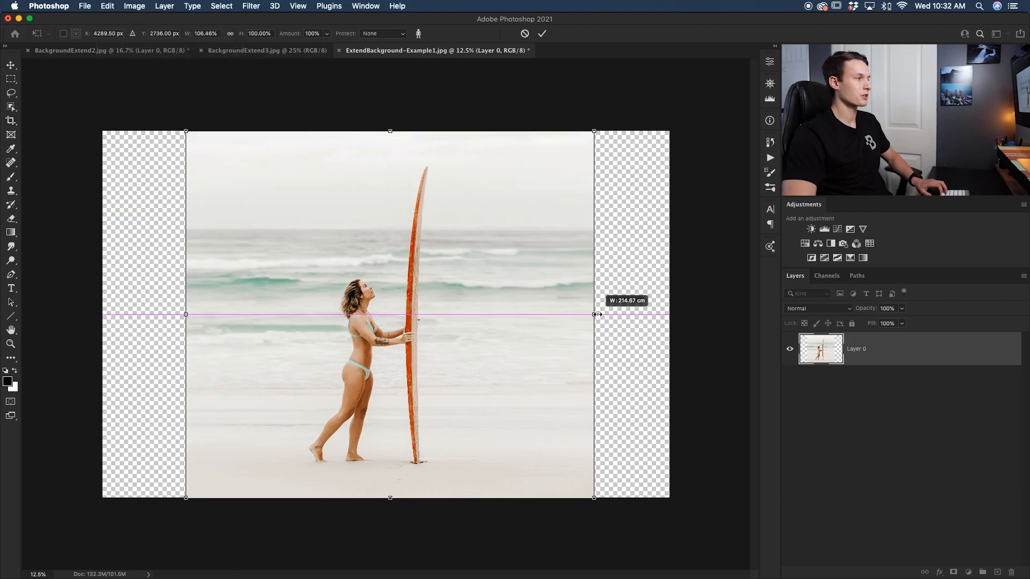
pyautogui.moveTo(595, 315); pyautogui.dragTo(614, 313)
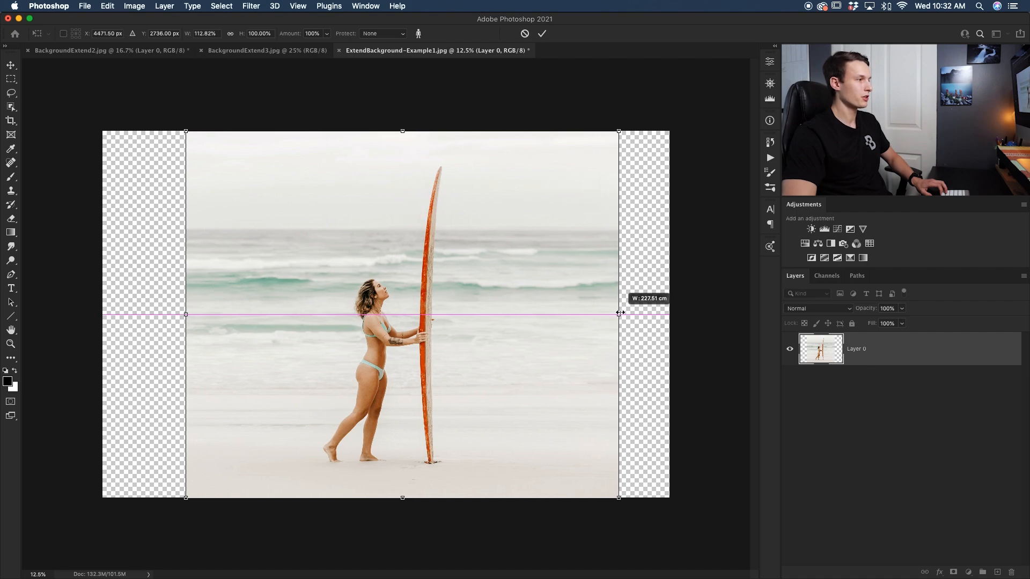
pyautogui.moveTo(618, 314); pyautogui.dragTo(627, 314)
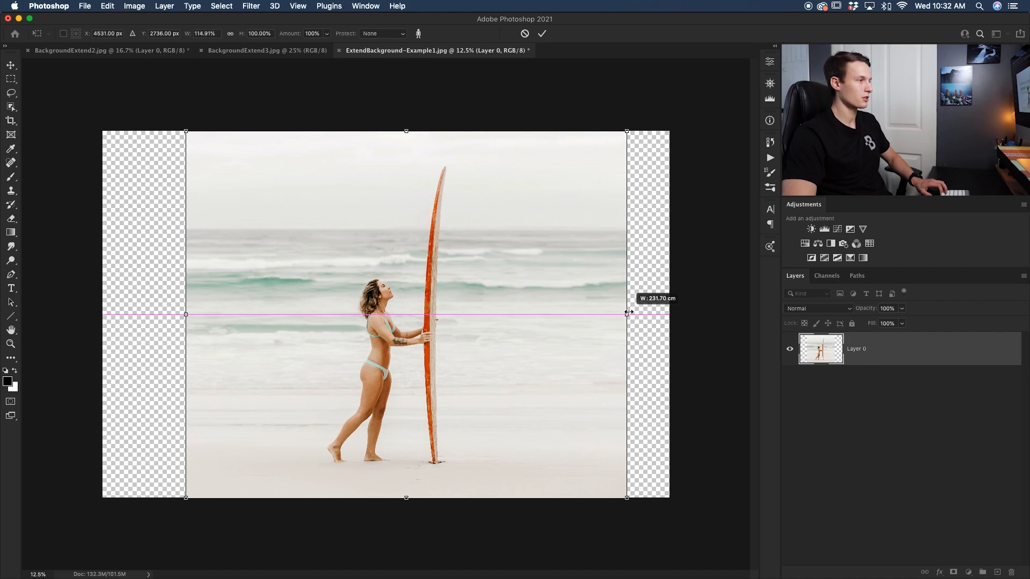
pyautogui.moveTo(627, 315); pyautogui.dragTo(636, 313)
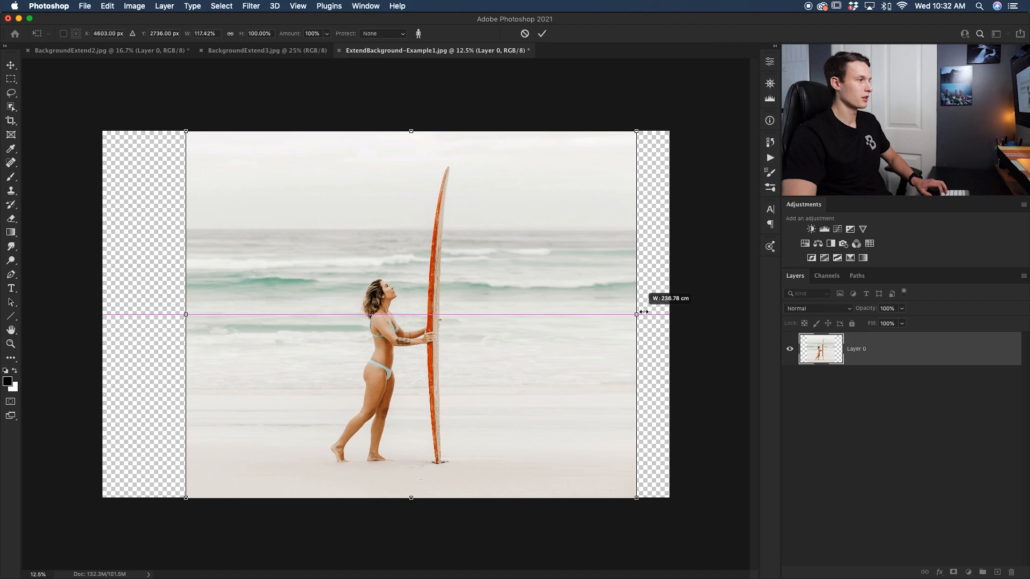
pyautogui.moveTo(636, 314); pyautogui.dragTo(657, 314)
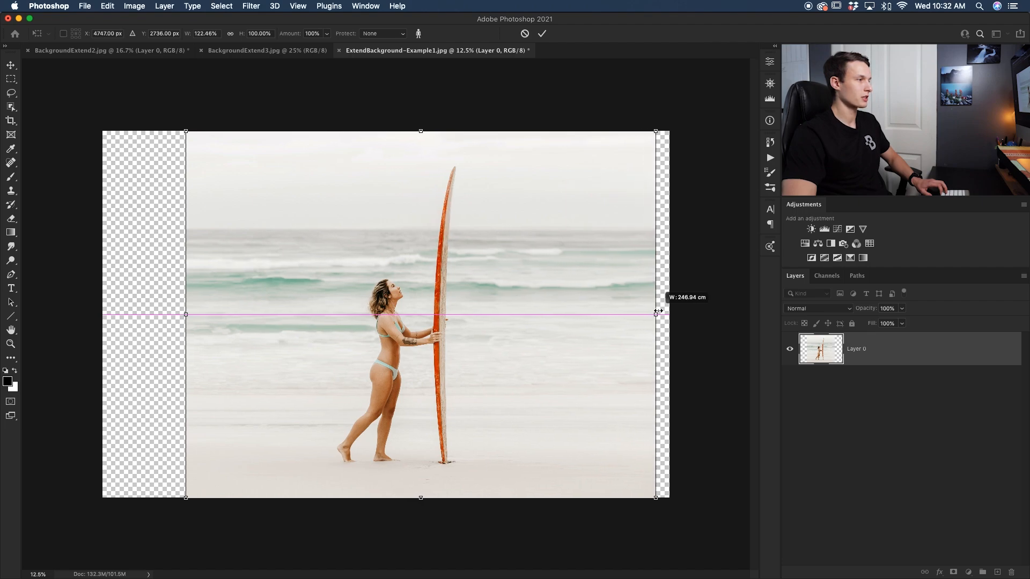
pyautogui.moveTo(655, 314); pyautogui.dragTo(669, 314)
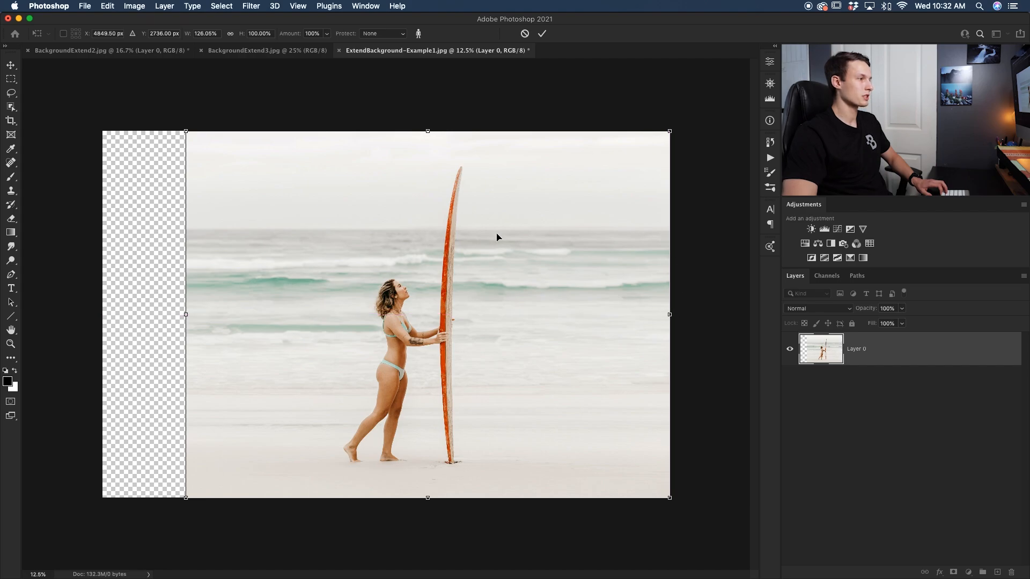
pyautogui.moveTo(598, 288)
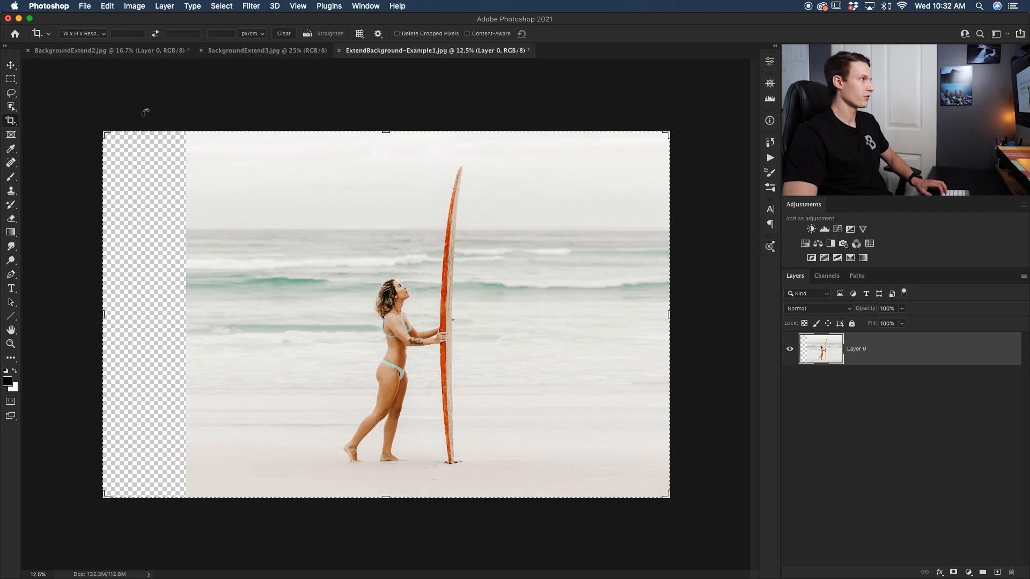
# Content-Aware Scale the beach scene left to the canvas edge, then switch to the white-suit portrait.
pyautogui.click(106, 6)
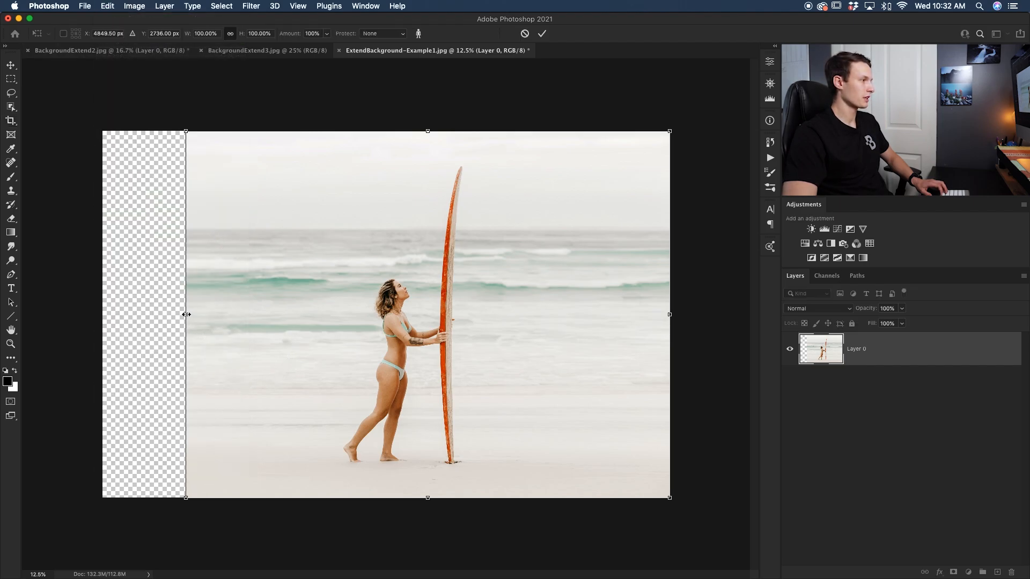
pyautogui.moveTo(187, 314); pyautogui.dragTo(165, 314)
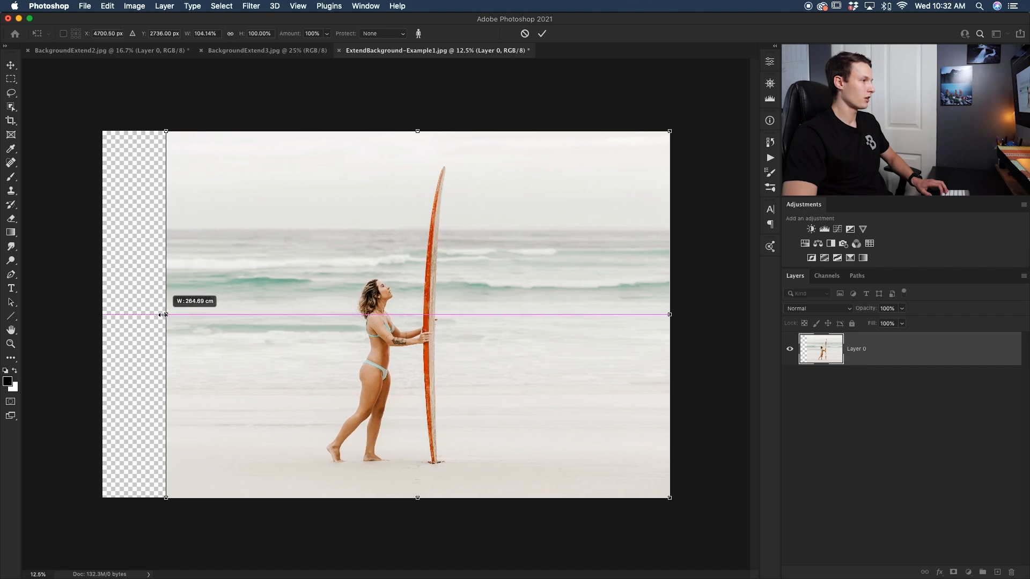
pyautogui.moveTo(165, 315); pyautogui.dragTo(144, 315)
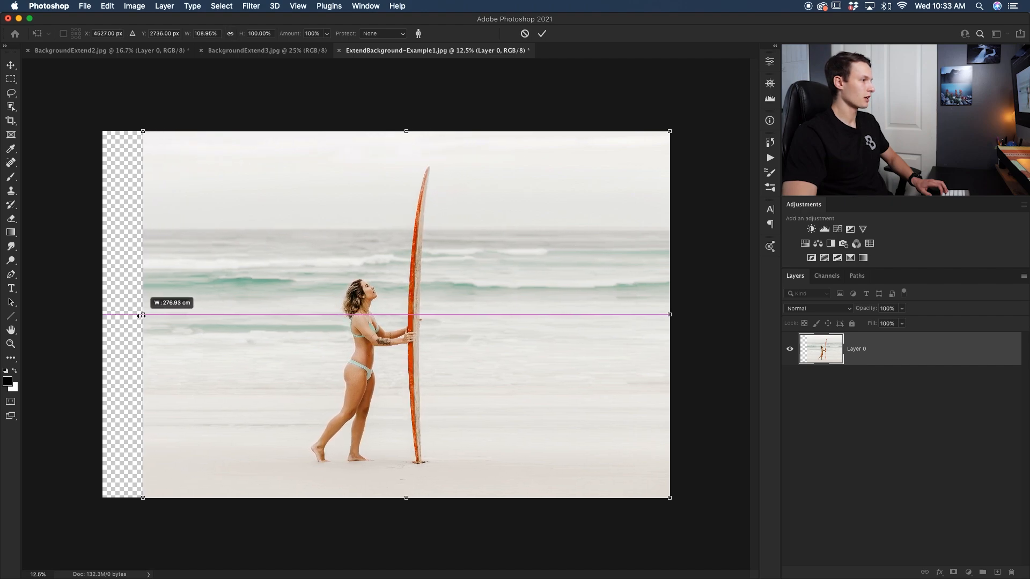
pyautogui.moveTo(144, 315); pyautogui.dragTo(119, 316)
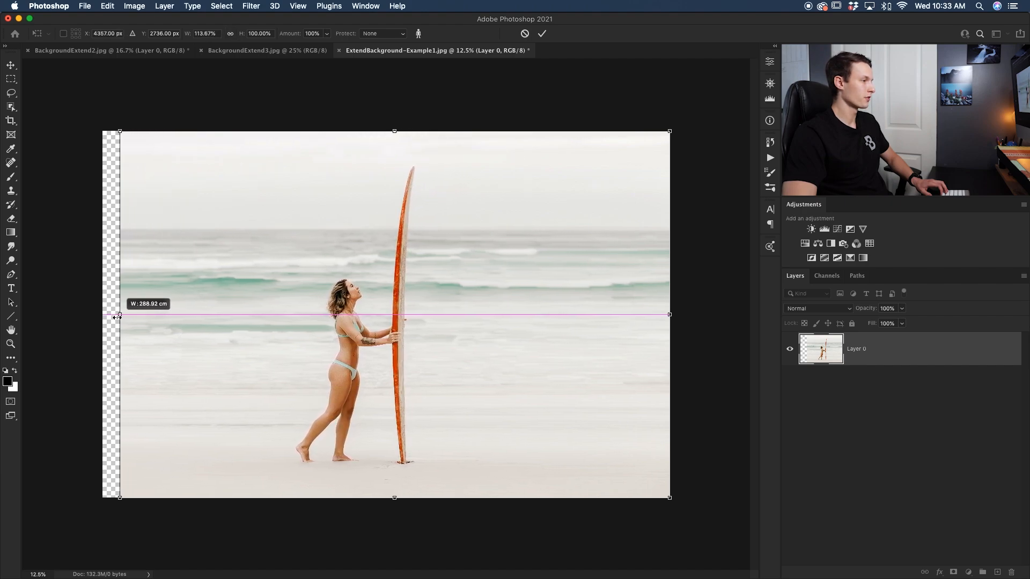
pyautogui.moveTo(119, 316); pyautogui.dragTo(102, 316)
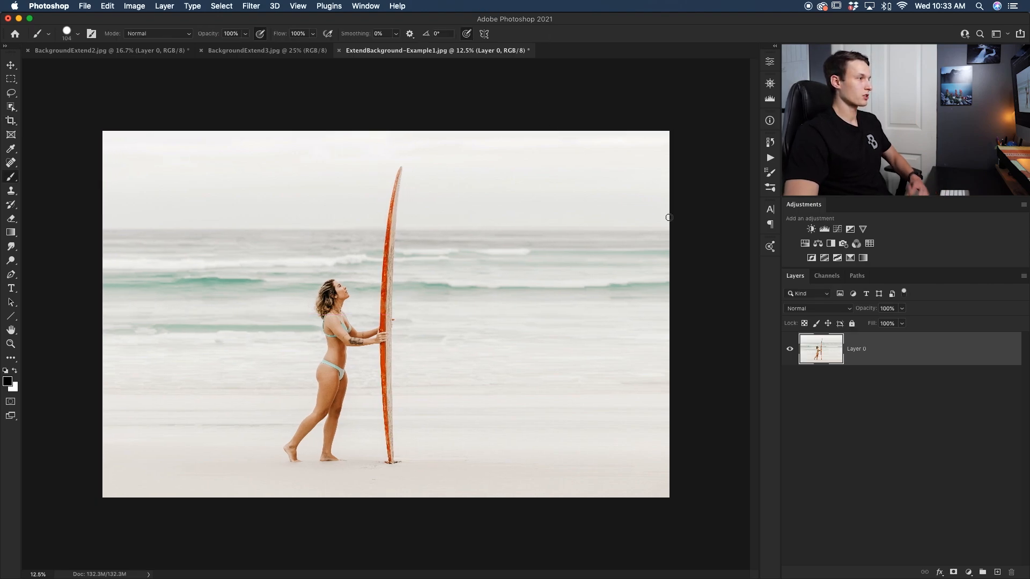
pyautogui.moveTo(559, 247)
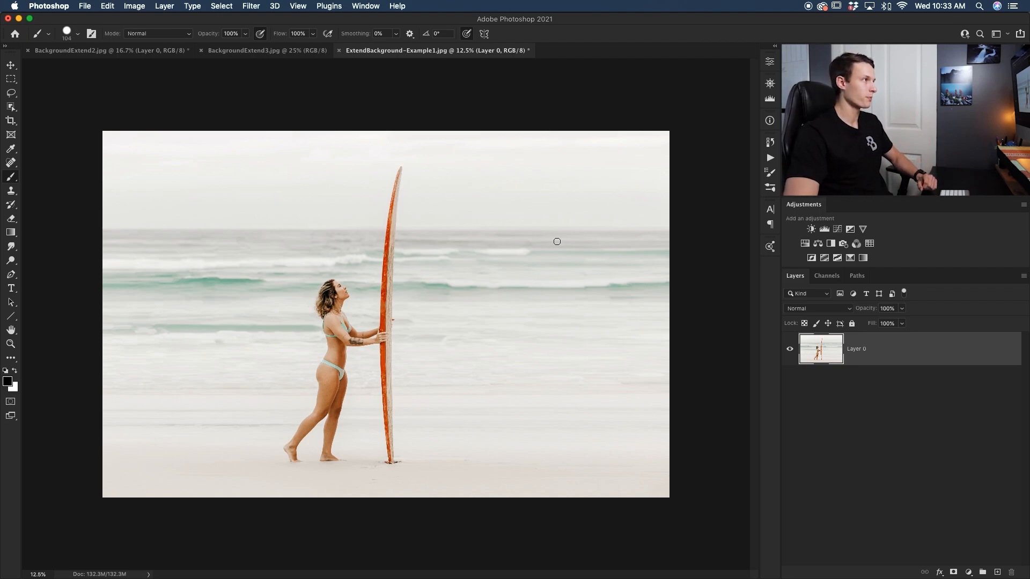
pyautogui.click(267, 51)
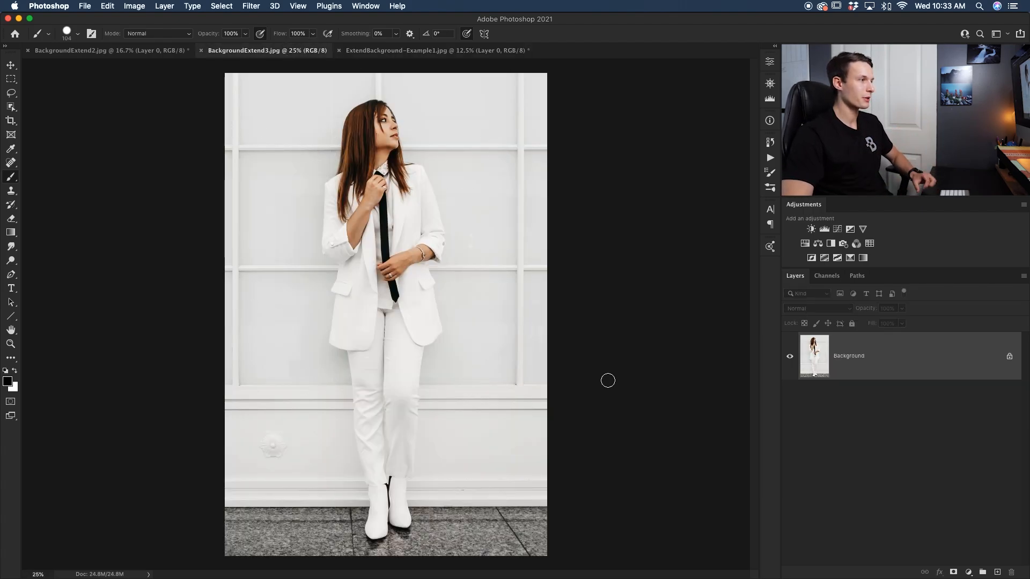
pyautogui.moveTo(556, 161)
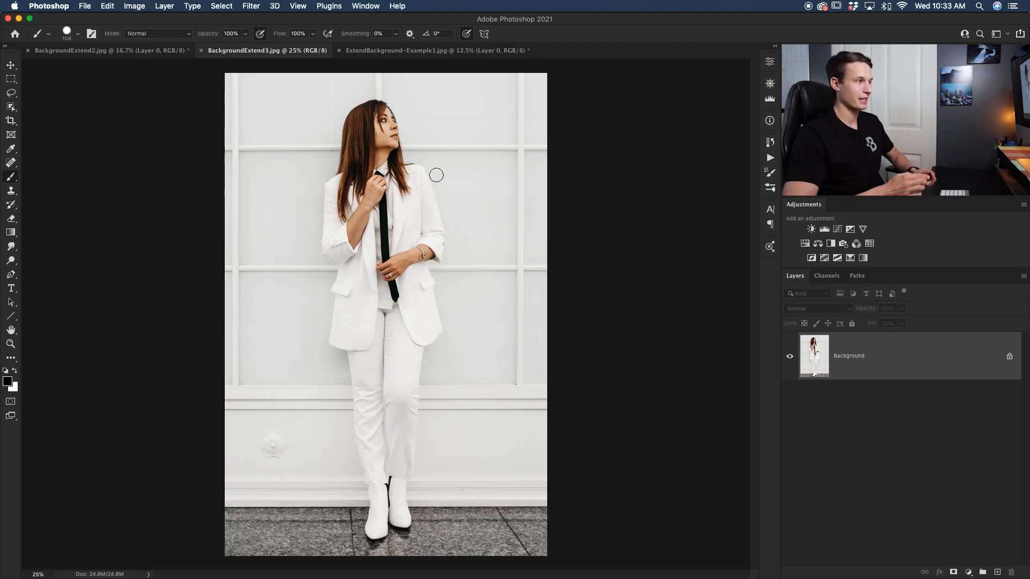
pyautogui.moveTo(441, 177)
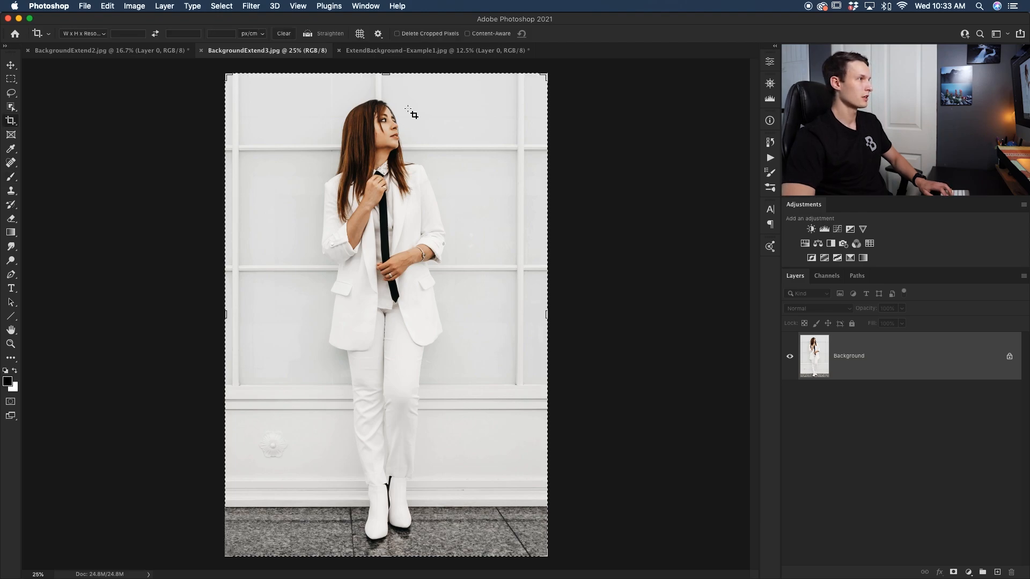
# Crop the white-suit portrait much wider with Content-Aware, filling in wall and floor.
pyautogui.click(468, 34)
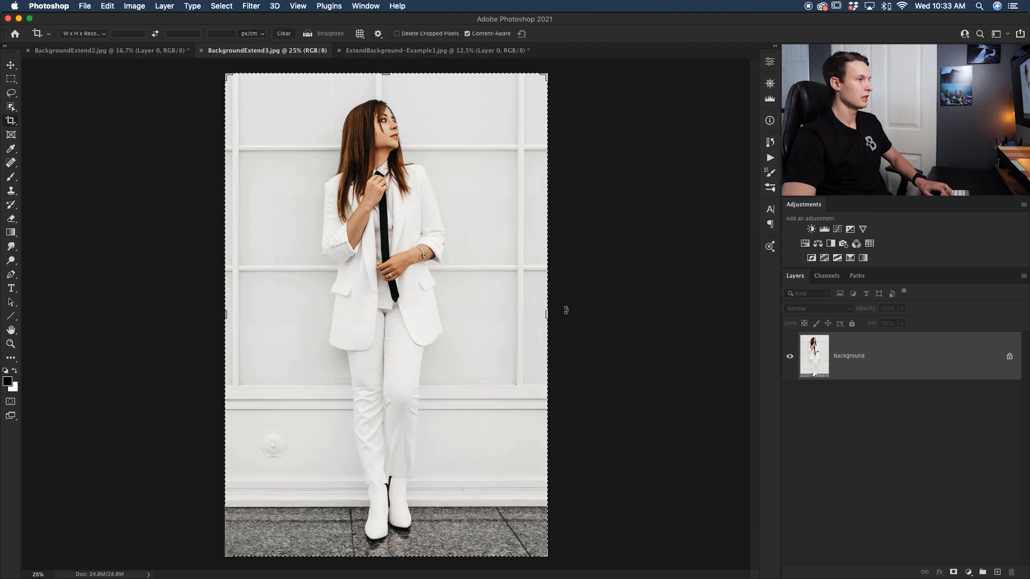
pyautogui.moveTo(547, 315); pyautogui.dragTo(636, 315)
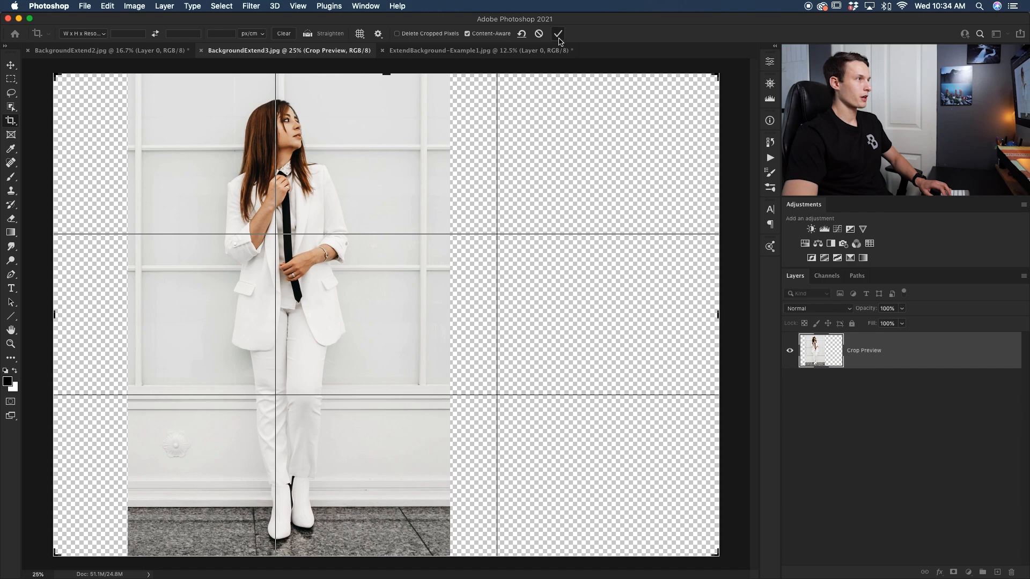
pyautogui.click(558, 34)
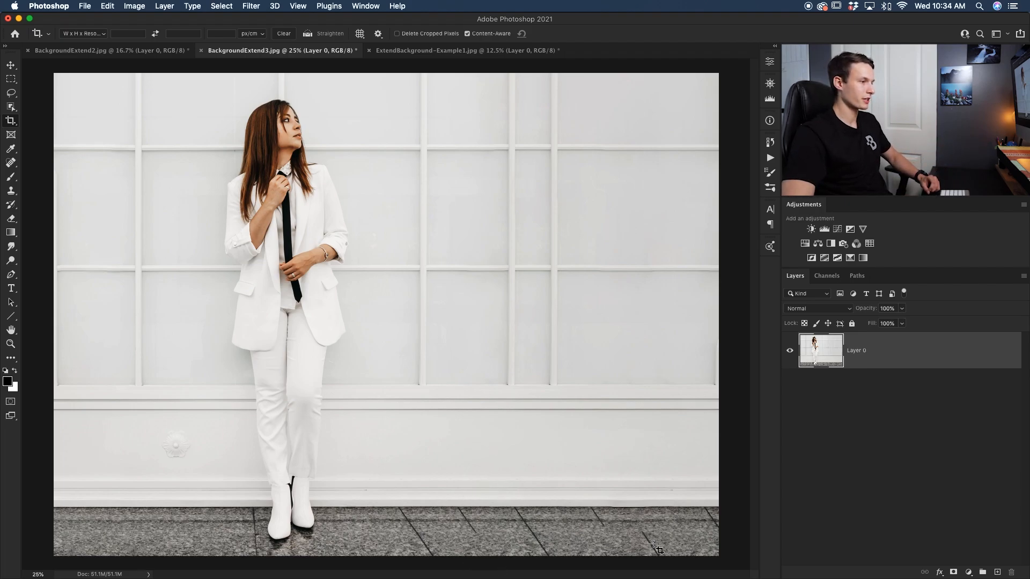
pyautogui.moveTo(536, 307)
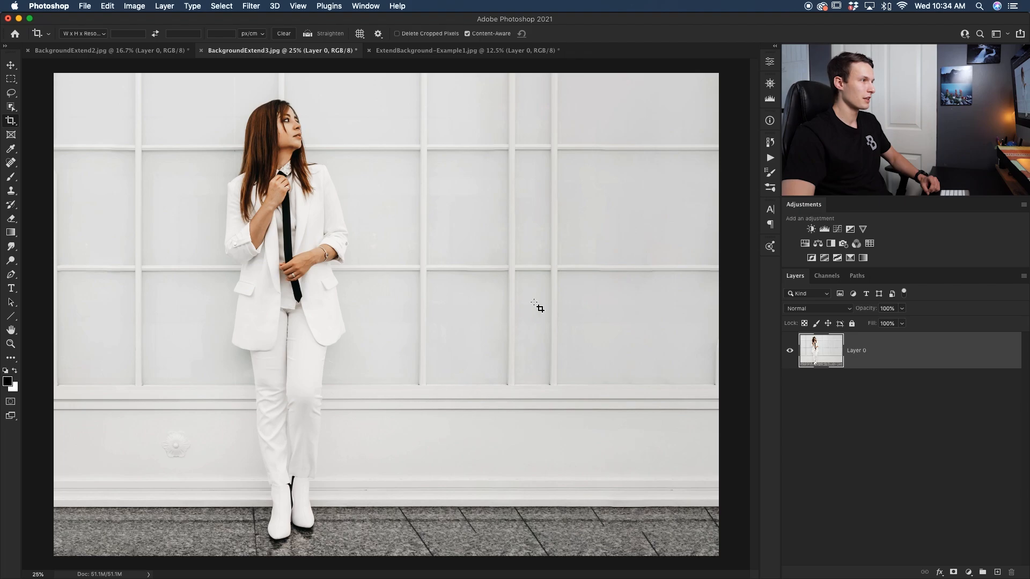
pyautogui.moveTo(558, 360)
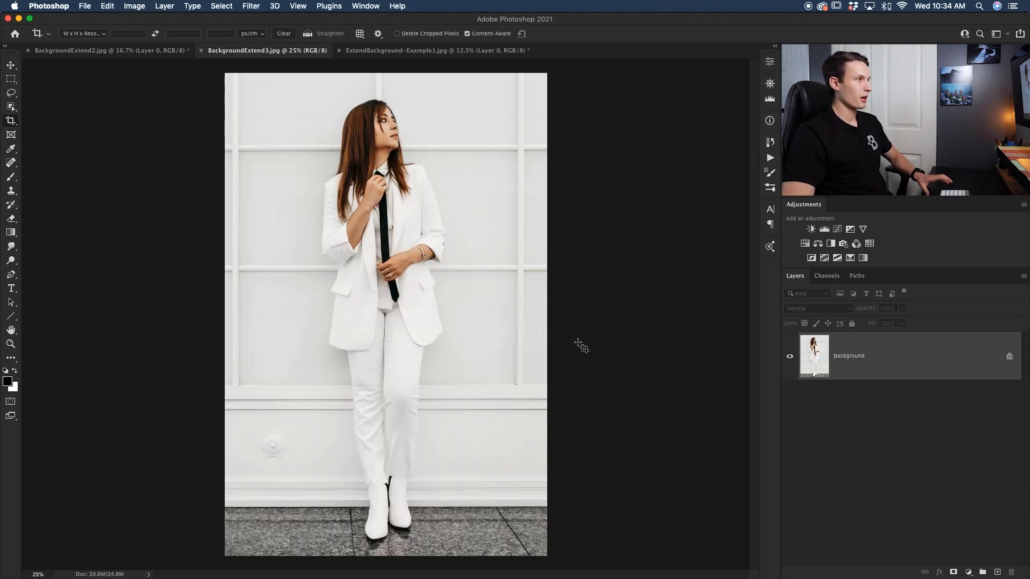
pyautogui.moveTo(583, 189)
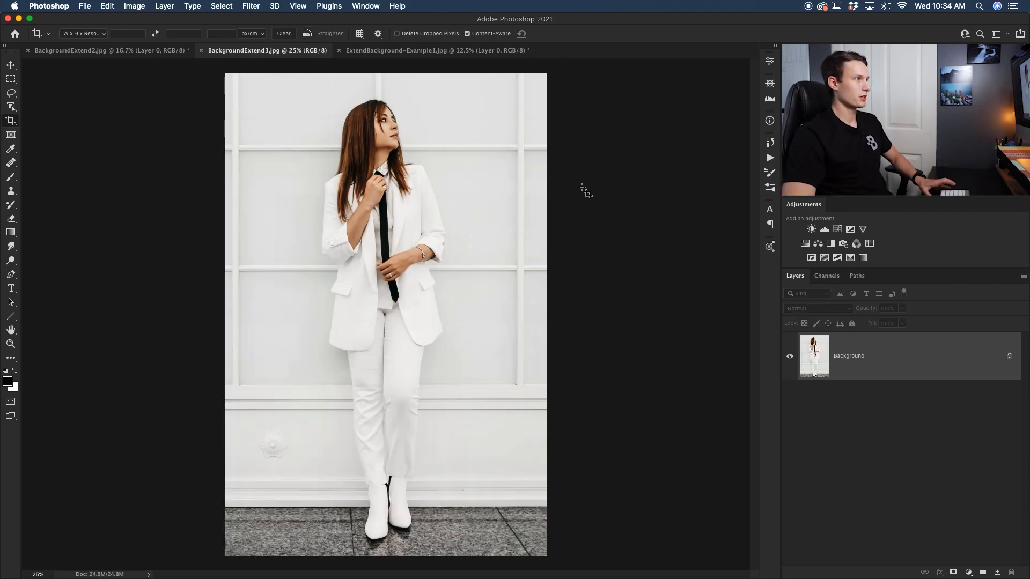
# Untick Content-Aware and widen the crop, leaving transparent strips, more on the right.
pyautogui.click(468, 33)
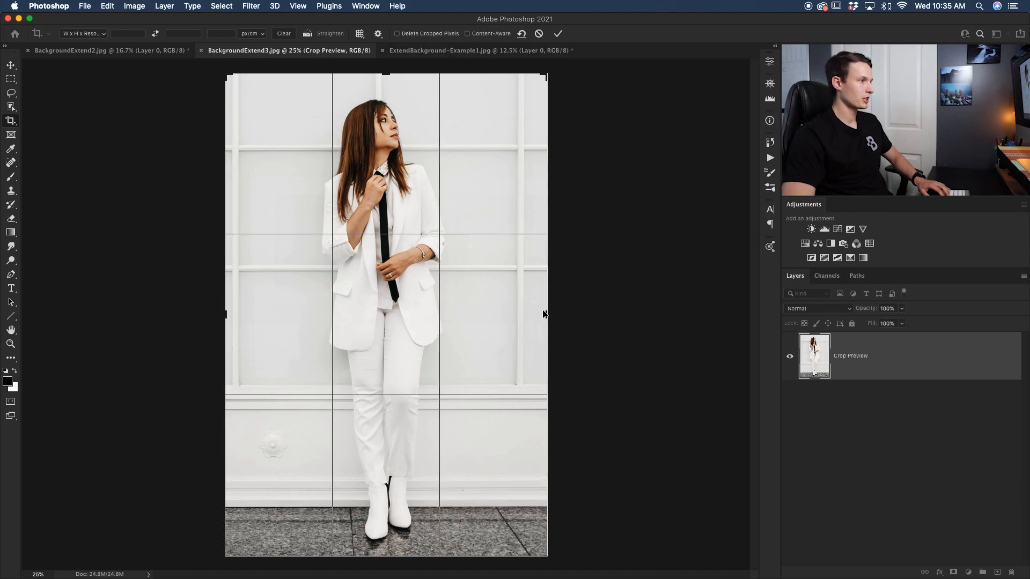
pyautogui.moveTo(545, 314); pyautogui.dragTo(647, 314)
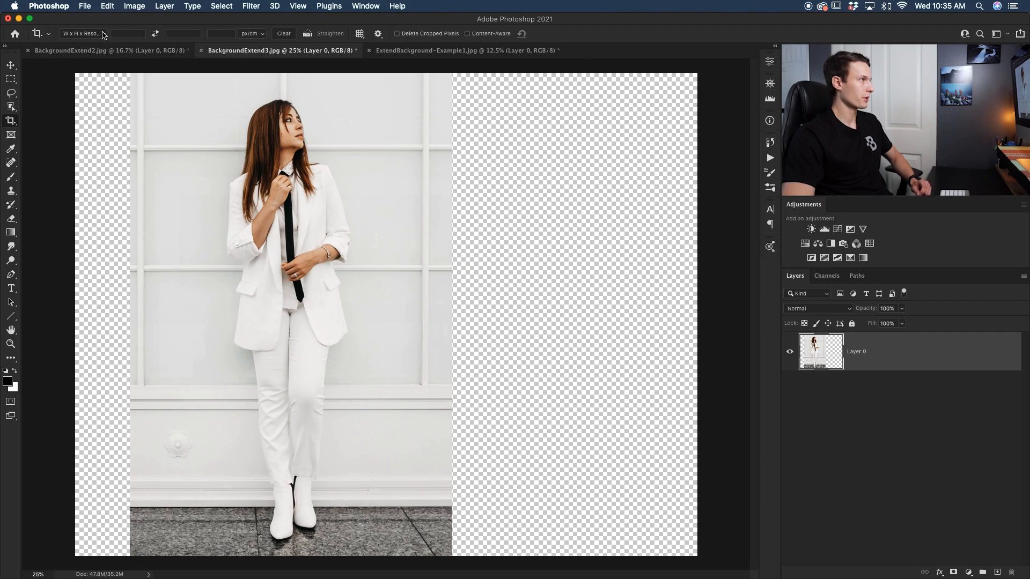
pyautogui.click(106, 6)
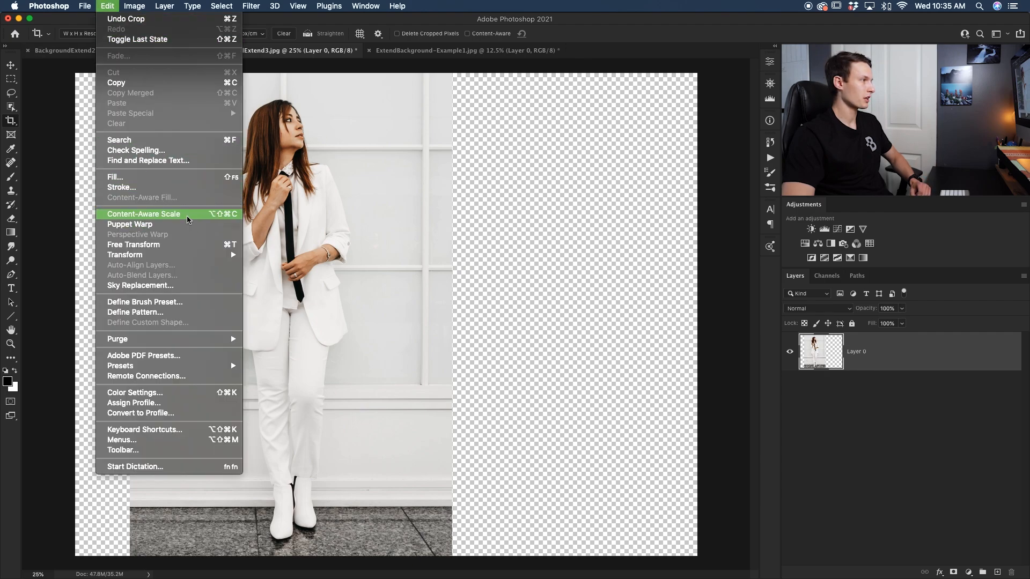
pyautogui.click(143, 213)
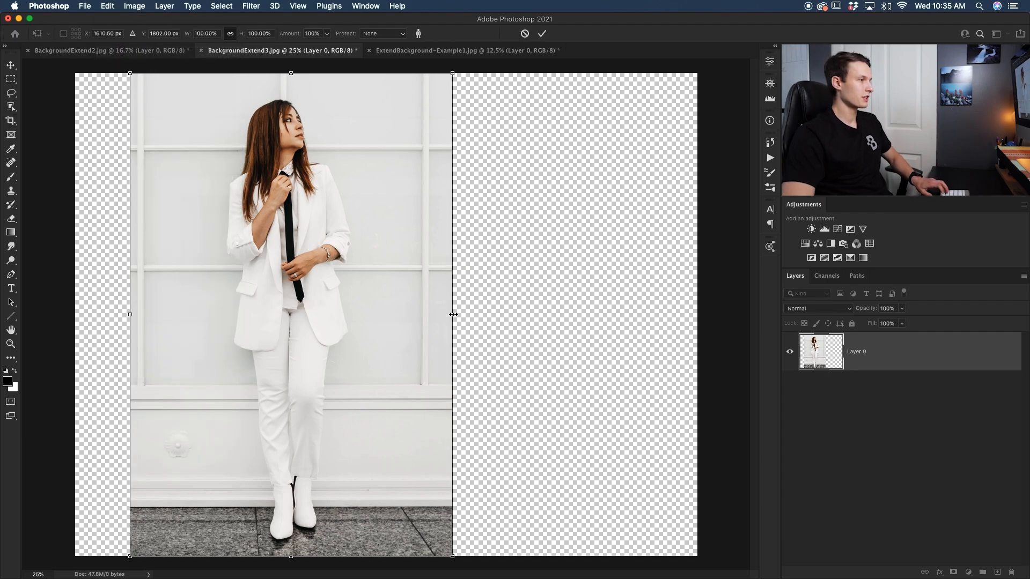
pyautogui.moveTo(453, 314); pyautogui.dragTo(485, 314)
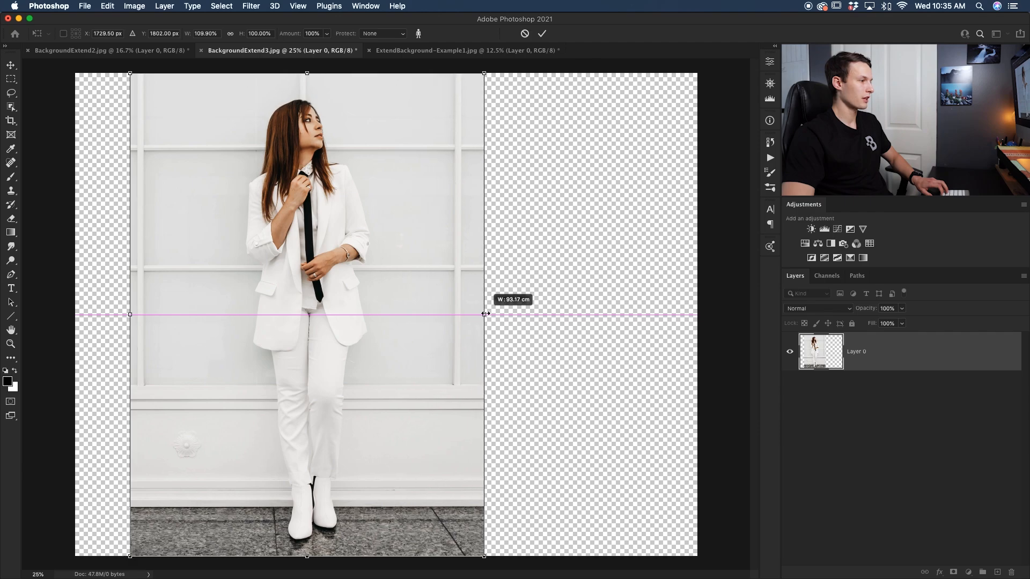
pyautogui.moveTo(485, 314); pyautogui.dragTo(500, 315)
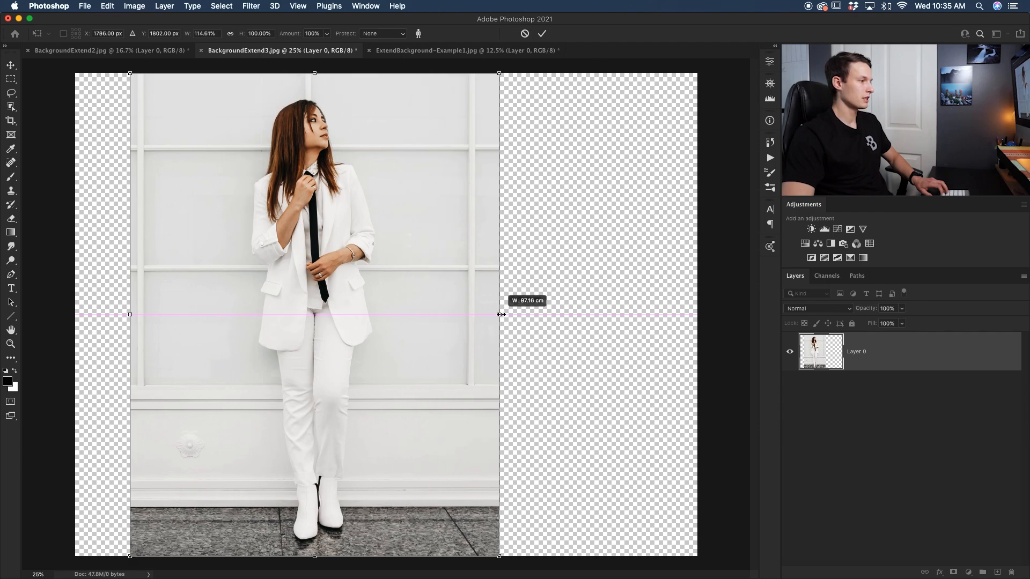
pyautogui.moveTo(499, 314); pyautogui.dragTo(517, 314)
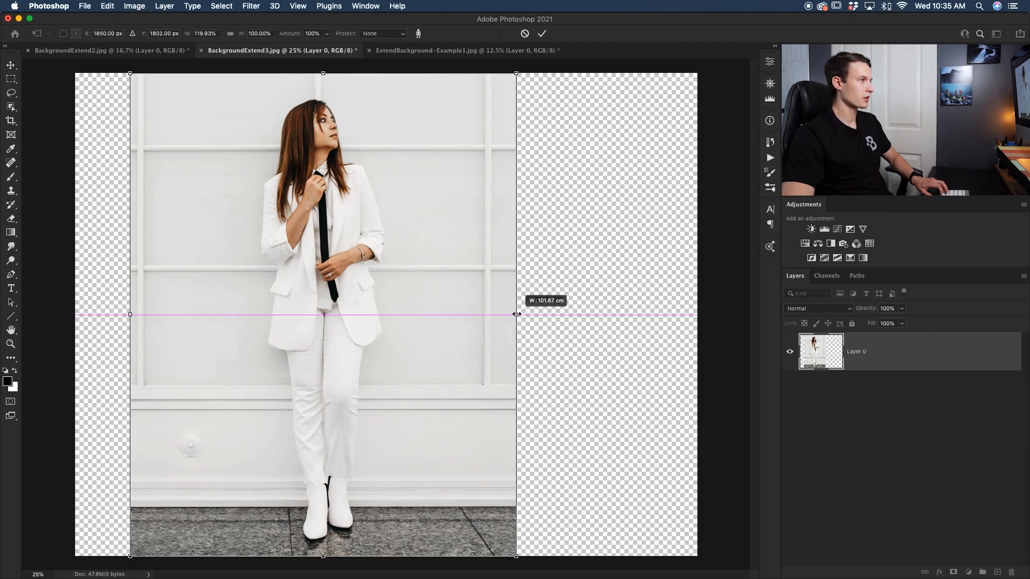
pyautogui.moveTo(516, 314); pyautogui.dragTo(511, 314)
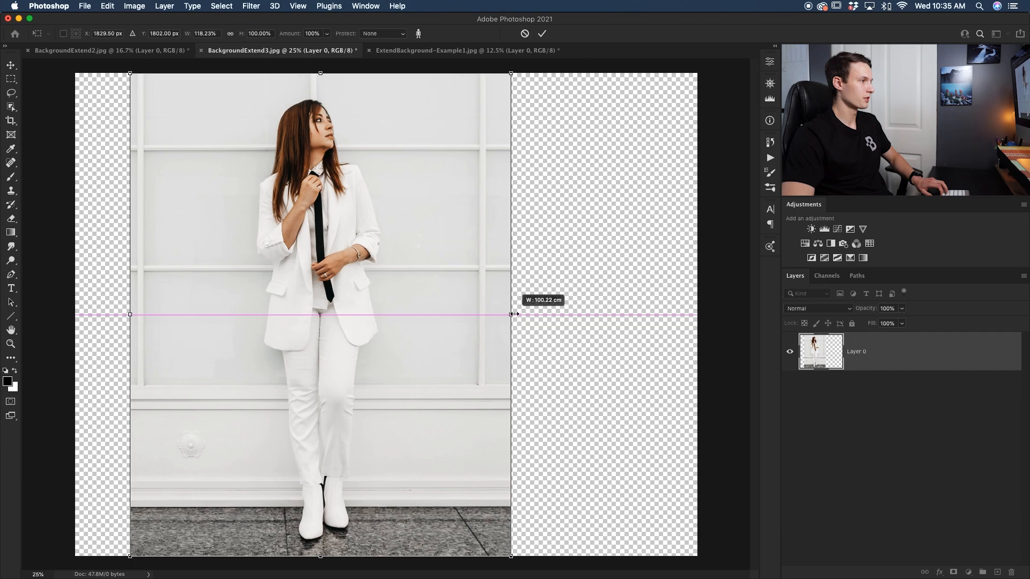
pyautogui.moveTo(511, 316); pyautogui.dragTo(548, 316)
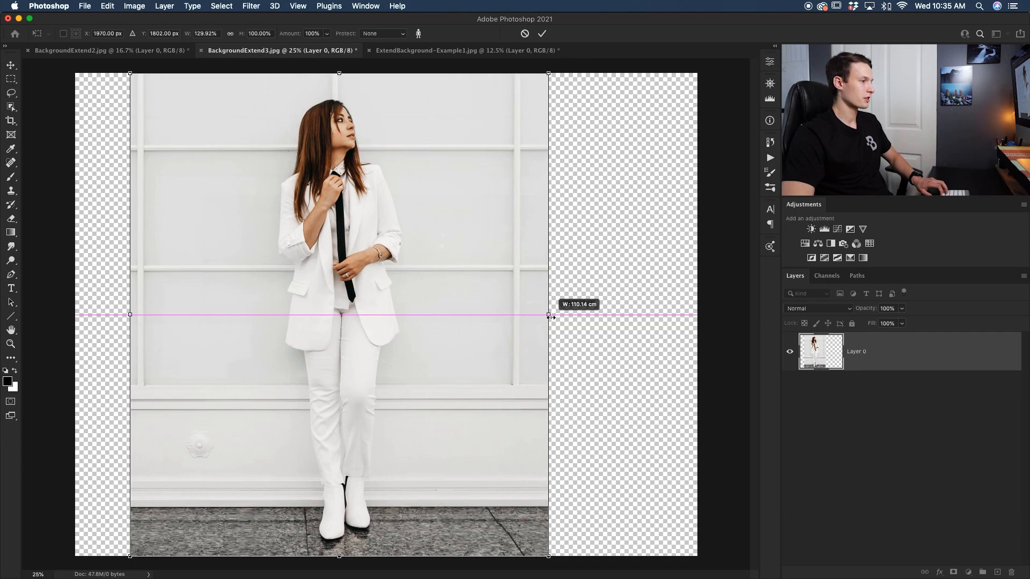
pyautogui.moveTo(549, 315); pyautogui.dragTo(546, 317)
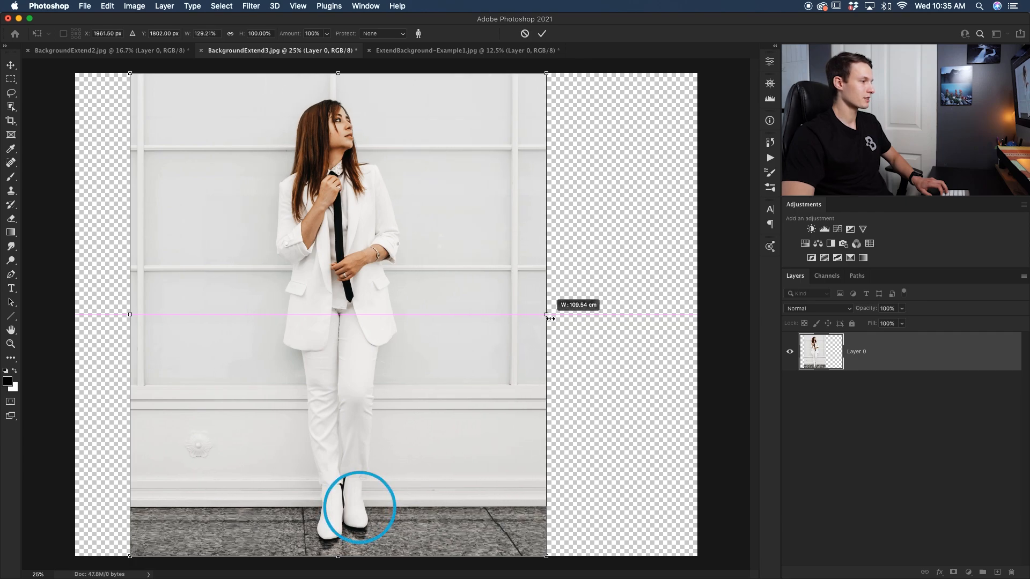
pyautogui.moveTo(547, 318); pyautogui.dragTo(550, 319)
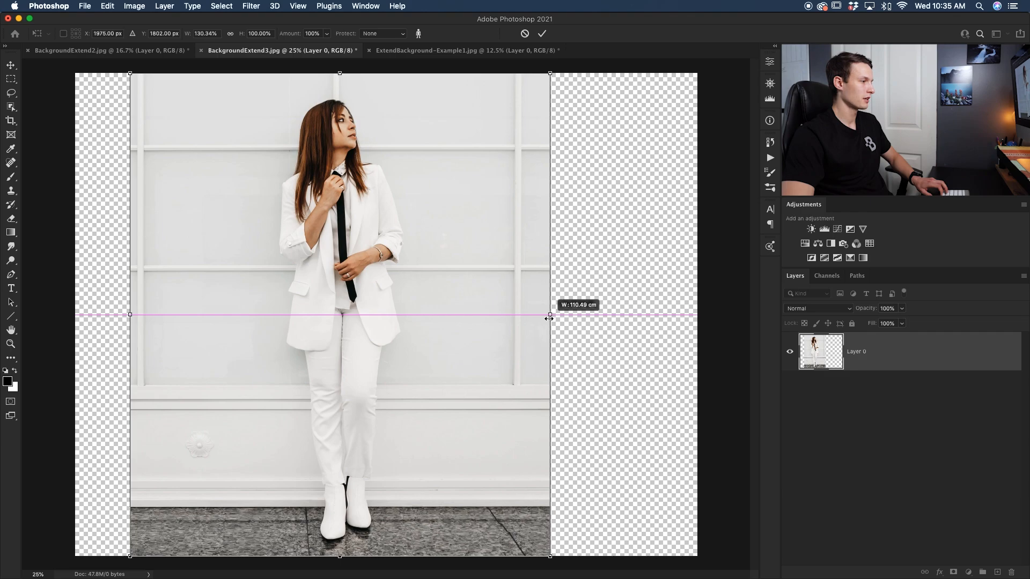
pyautogui.moveTo(550, 315); pyautogui.dragTo(544, 315)
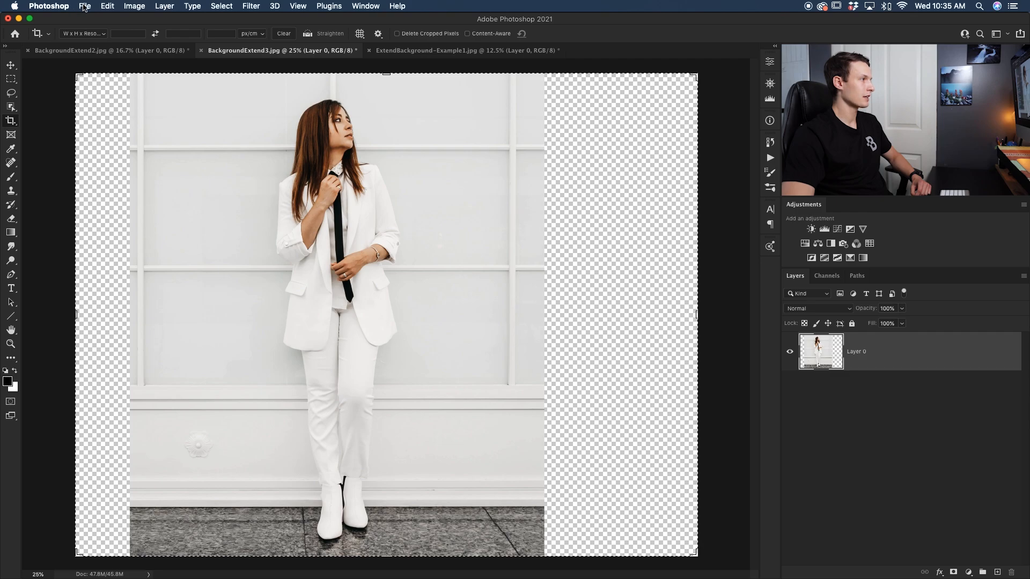
pyautogui.click(107, 6)
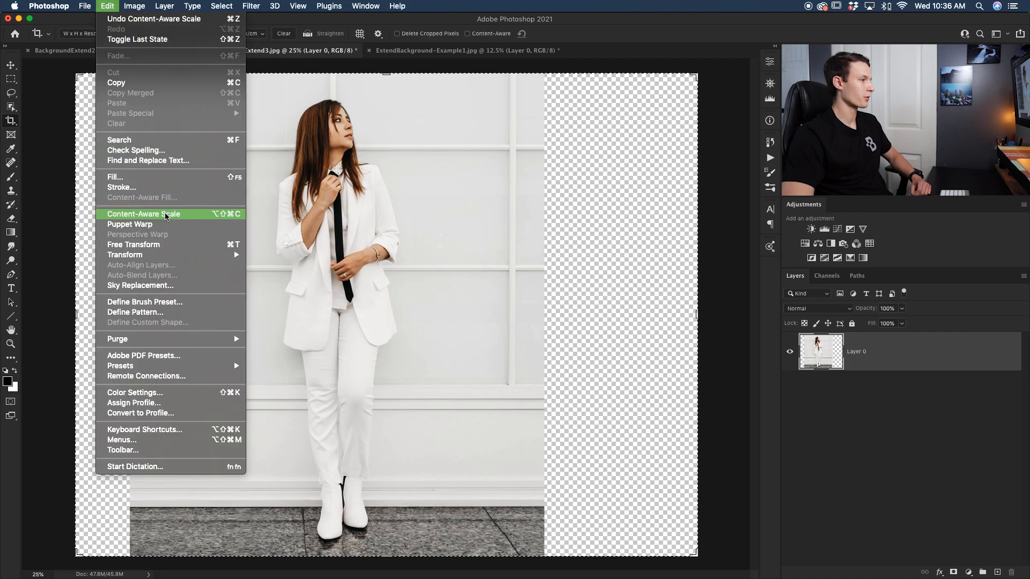
pyautogui.click(144, 213)
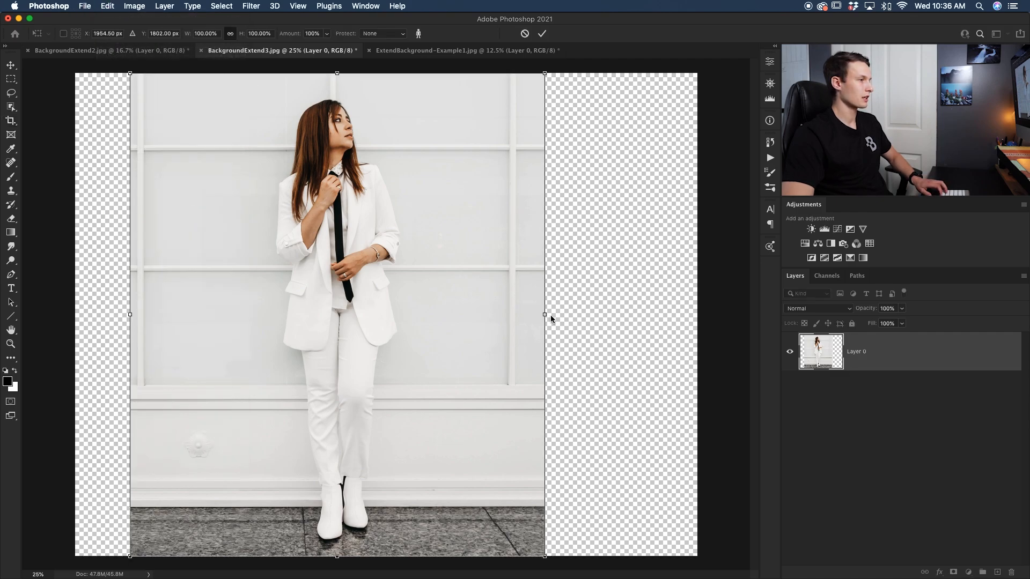
pyautogui.moveTo(543, 314); pyautogui.dragTo(562, 314)
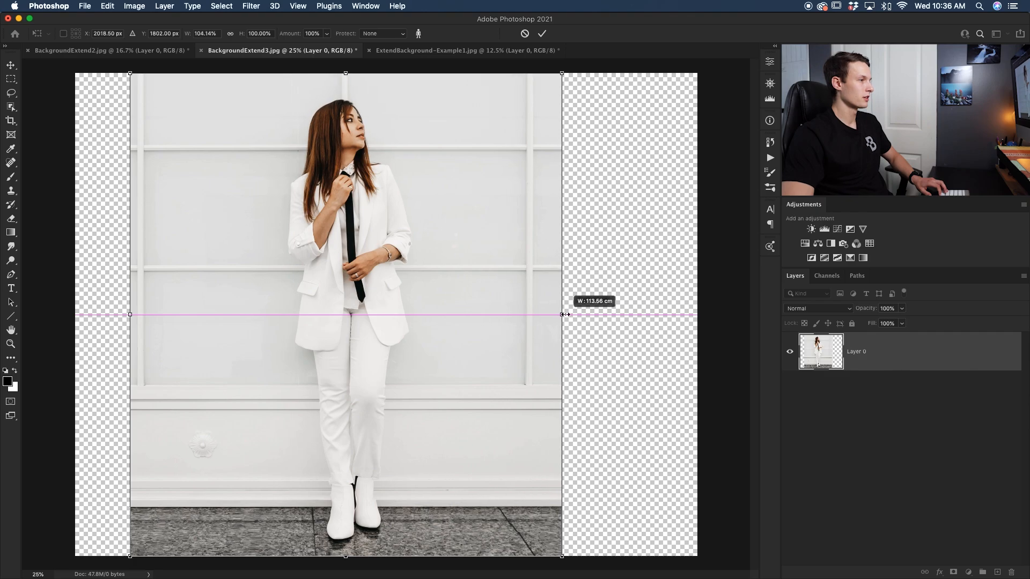
pyautogui.moveTo(562, 313); pyautogui.dragTo(570, 314)
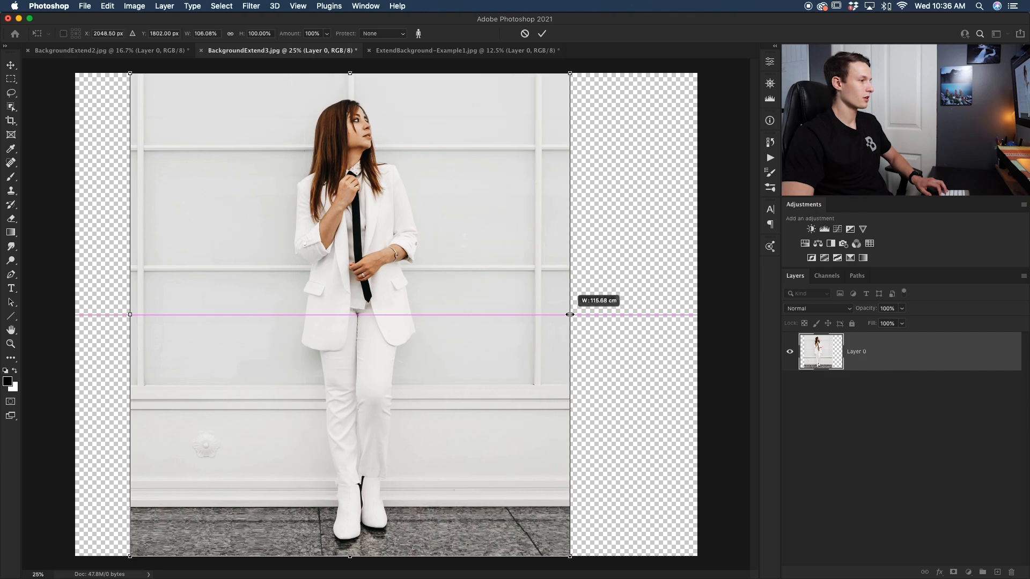
pyautogui.moveTo(568, 314); pyautogui.dragTo(552, 314)
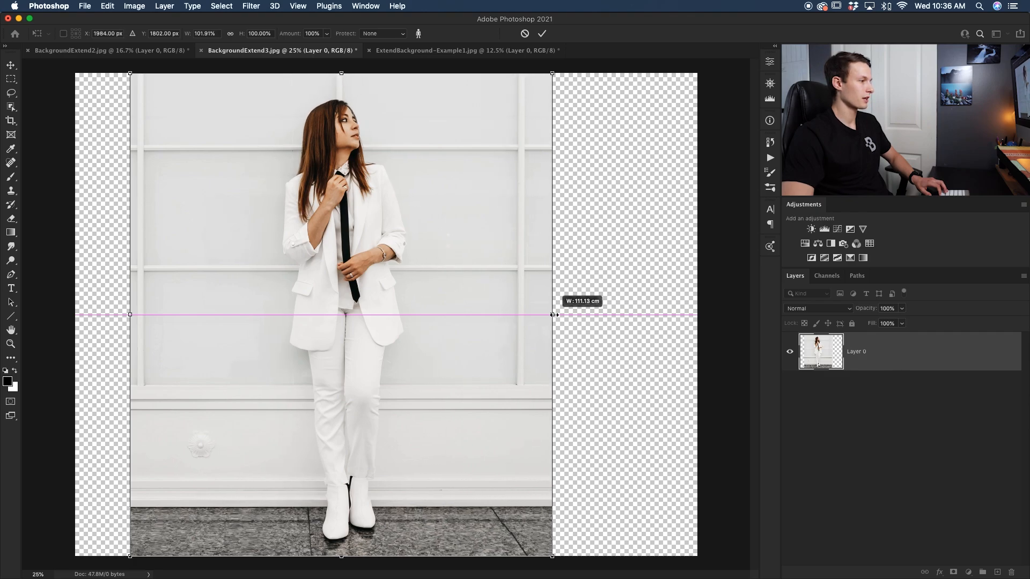
pyautogui.moveTo(552, 314); pyautogui.dragTo(540, 314)
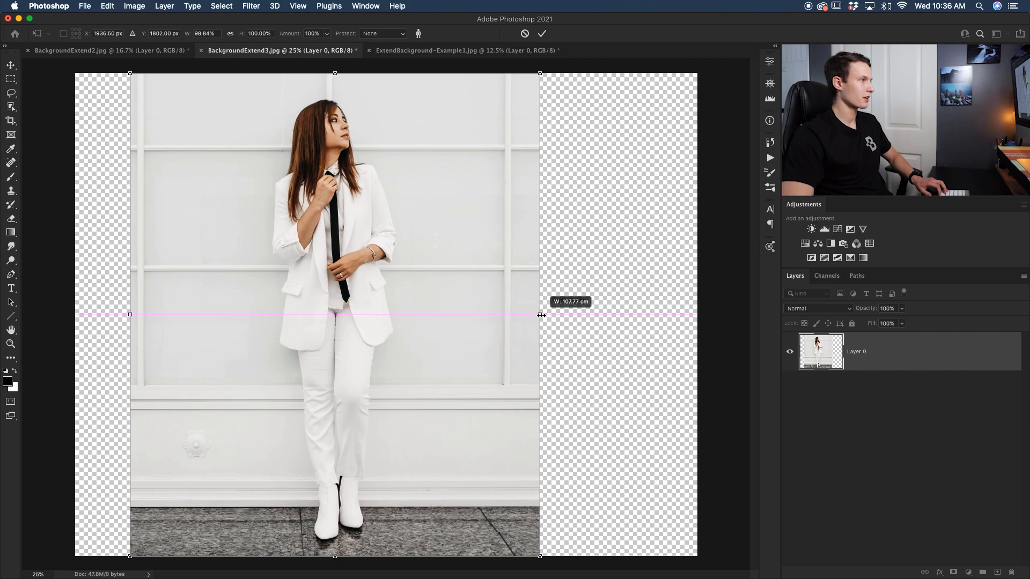
pyautogui.moveTo(540, 315); pyautogui.dragTo(555, 315)
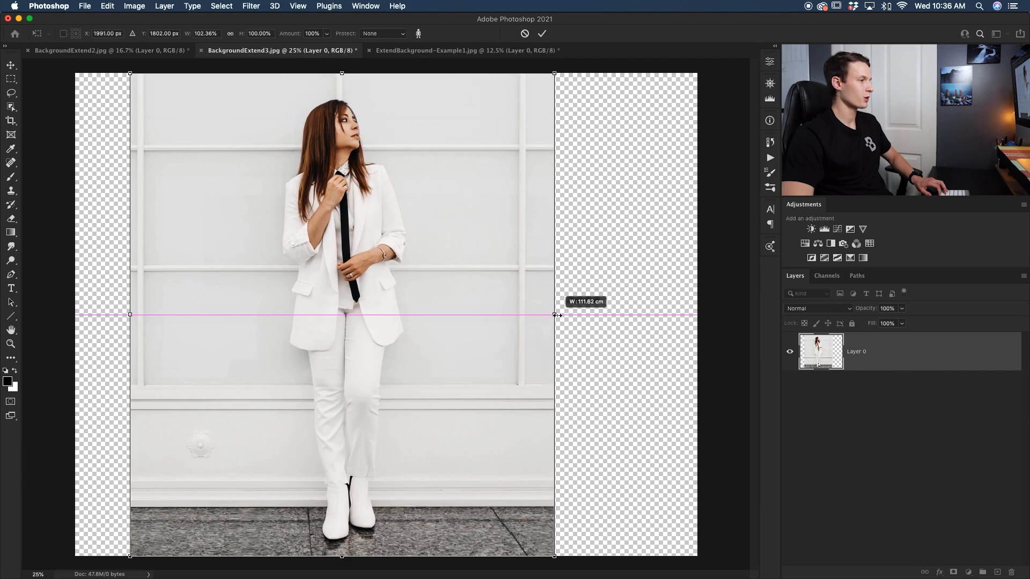
pyautogui.moveTo(556, 315); pyautogui.dragTo(567, 315)
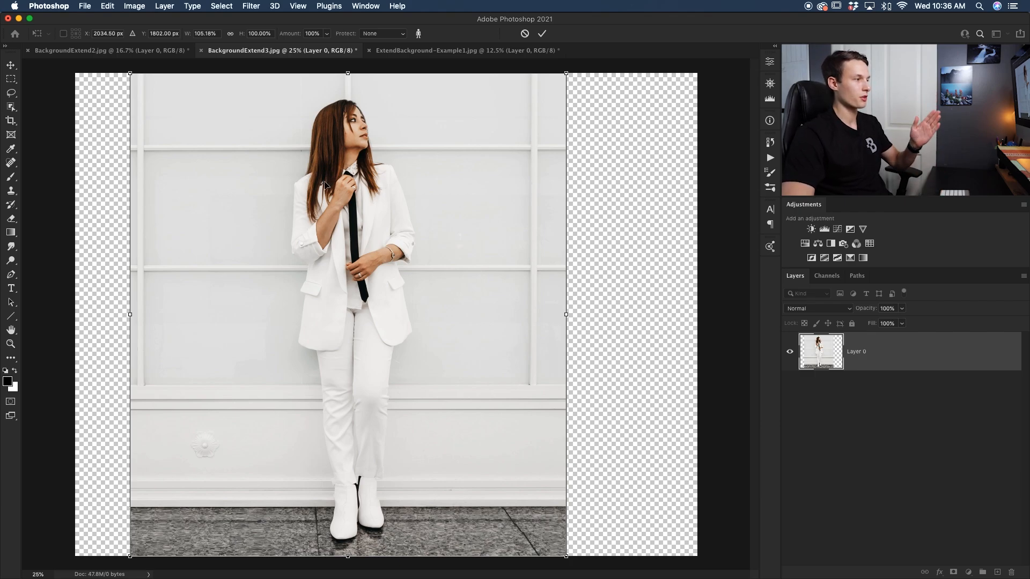
pyautogui.moveTo(404, 505)
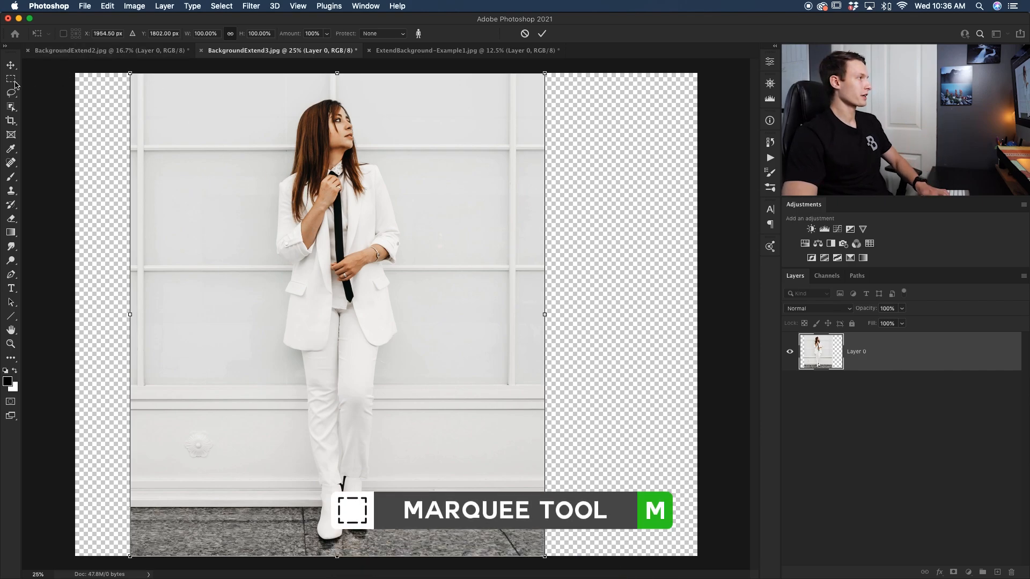
# Marquee-select the wall right of the woman and Content-Aware Scale it rightward.
pyautogui.moveTo(388, 83); pyautogui.dragTo(437, 207)
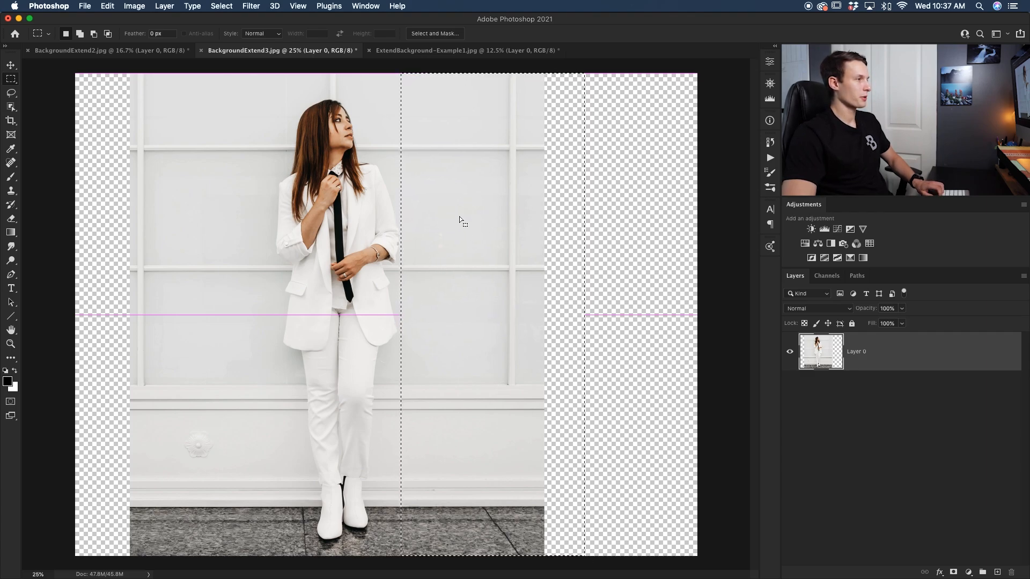
pyautogui.click(106, 5)
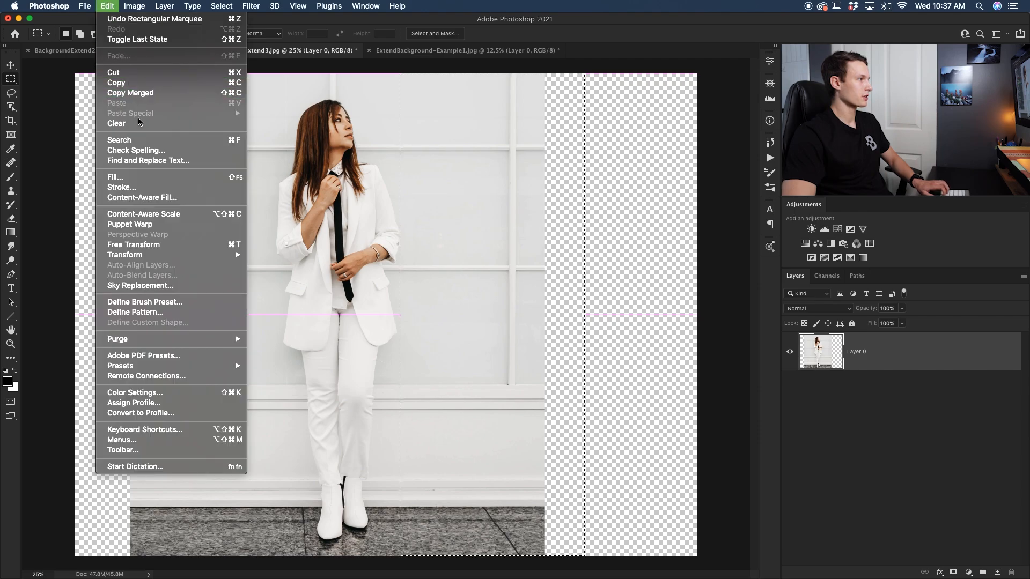
pyautogui.click(337, 247)
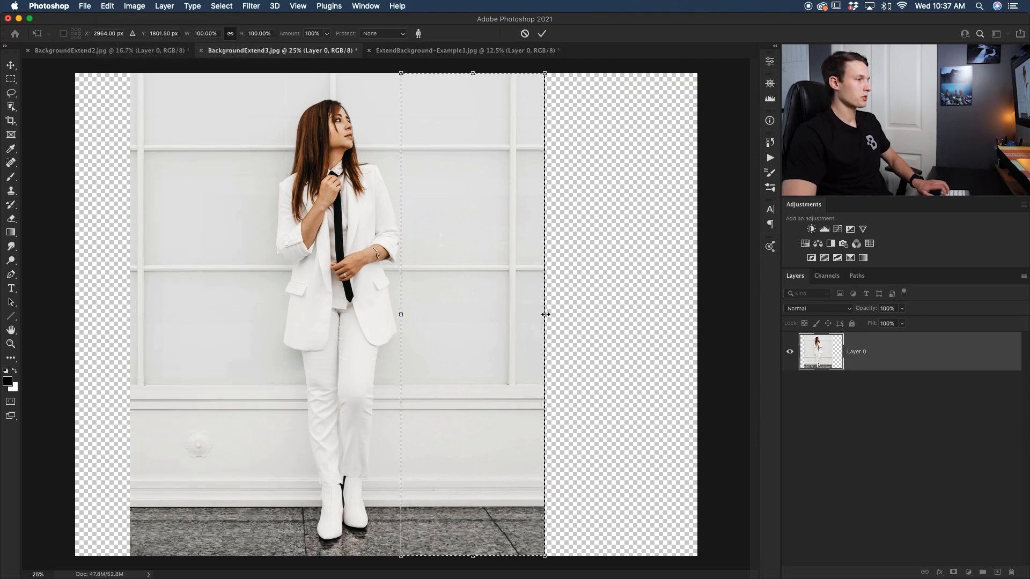
pyautogui.moveTo(544, 315); pyautogui.dragTo(567, 314)
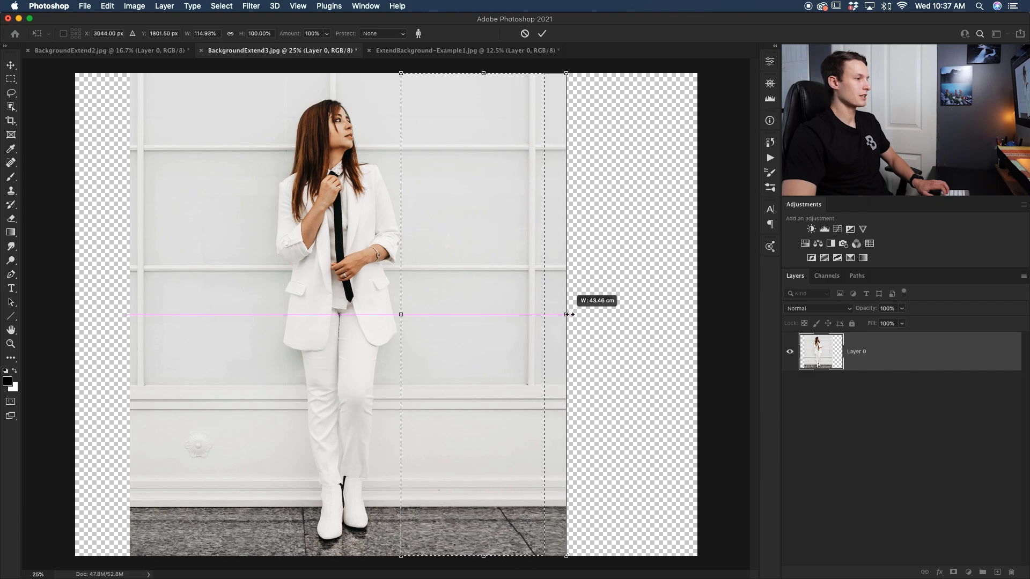
pyautogui.moveTo(567, 315); pyautogui.dragTo(591, 315)
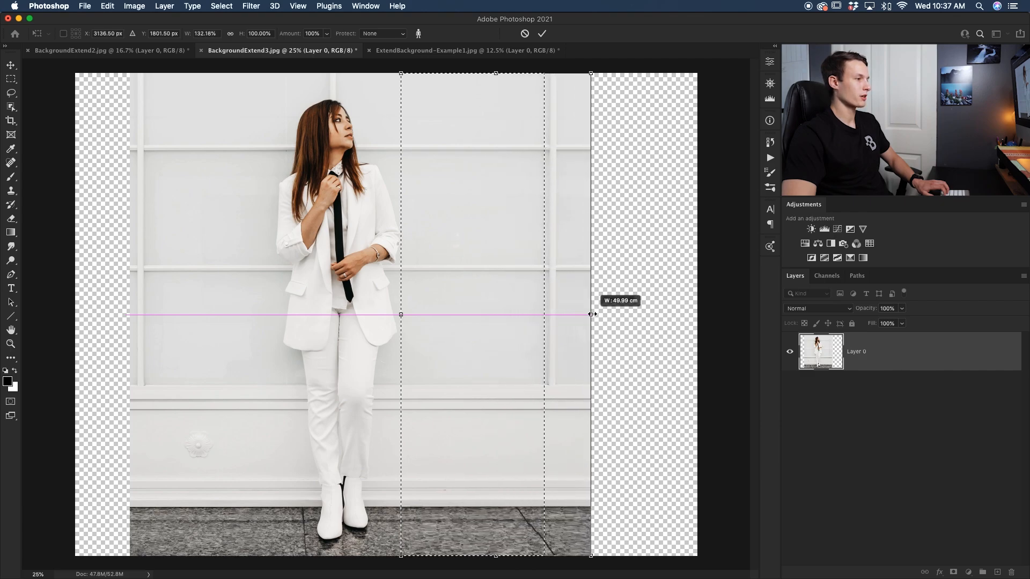
pyautogui.moveTo(592, 315); pyautogui.dragTo(590, 322)
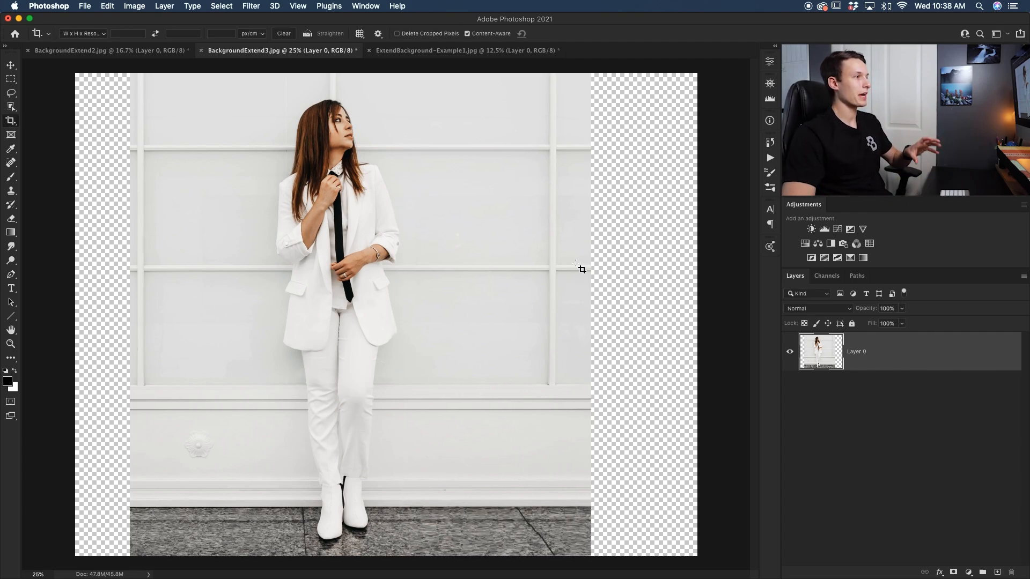
pyautogui.moveTo(474, 241)
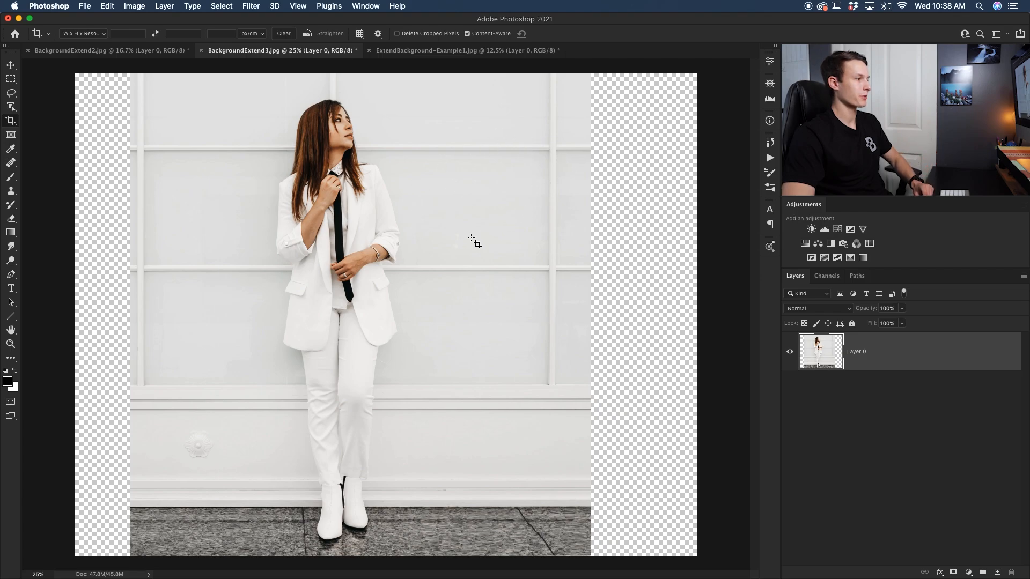
pyautogui.moveTo(529, 253)
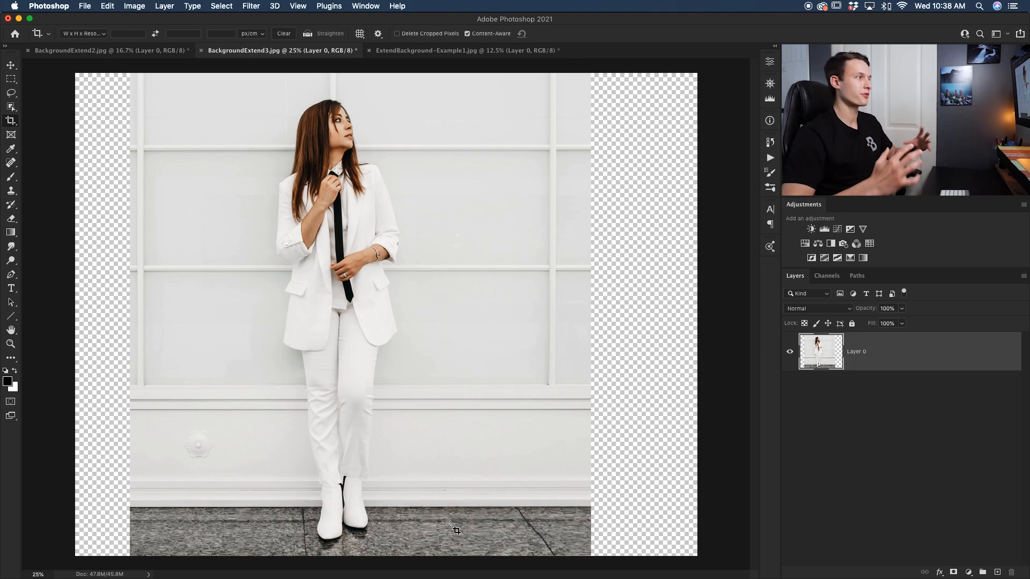
pyautogui.moveTo(696, 427)
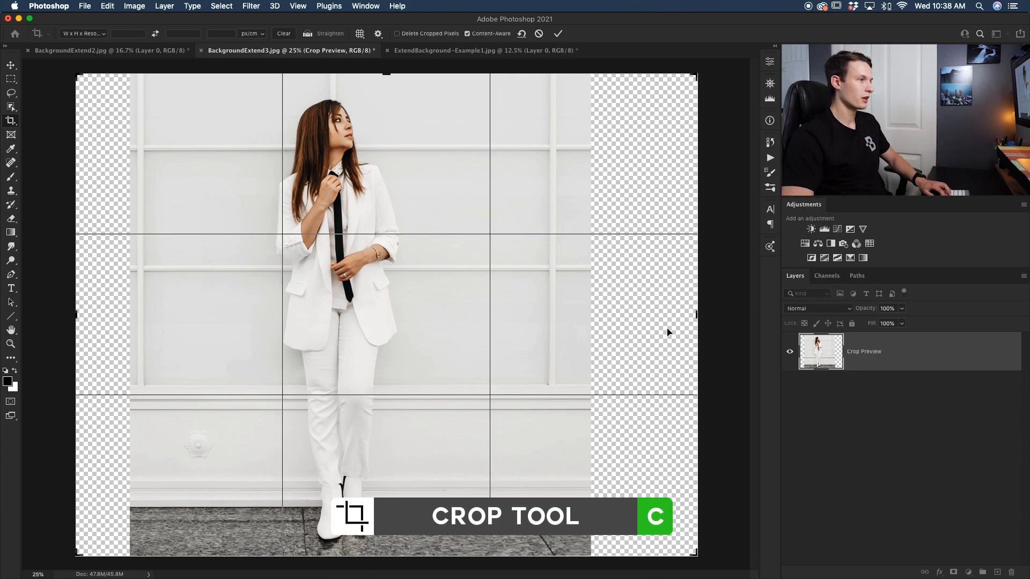
# Drag the Content-Aware crop frame to the canvas edges, nudging the right edge inward.
pyautogui.moveTo(696, 314); pyautogui.dragTo(646, 316)
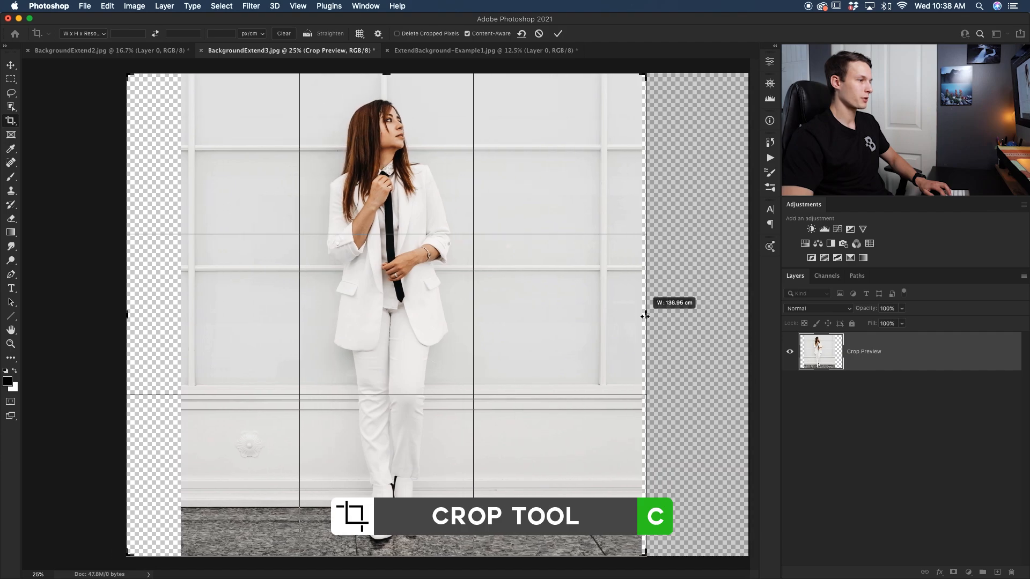
pyautogui.moveTo(646, 314); pyautogui.dragTo(643, 316)
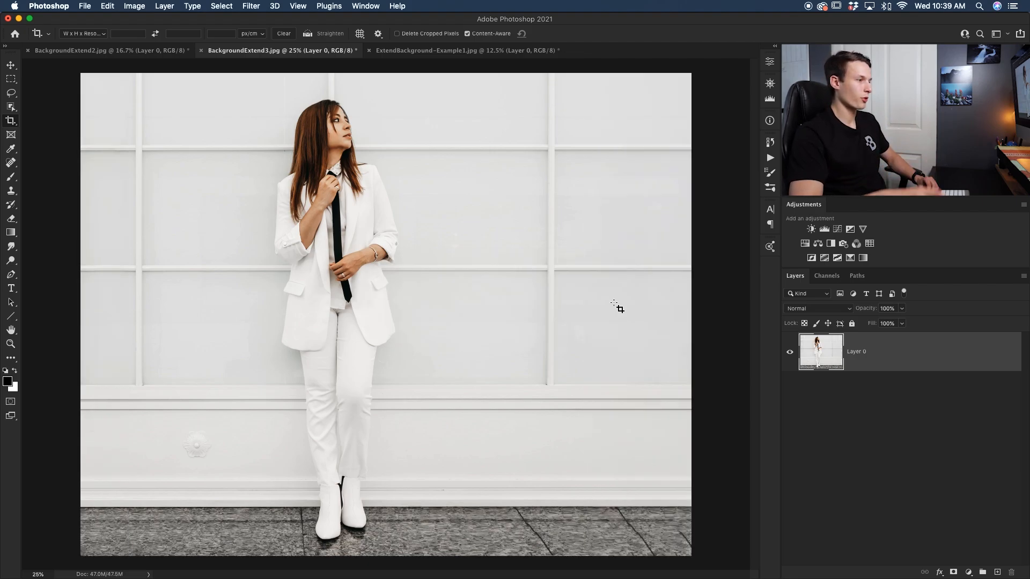
pyautogui.moveTo(638, 267)
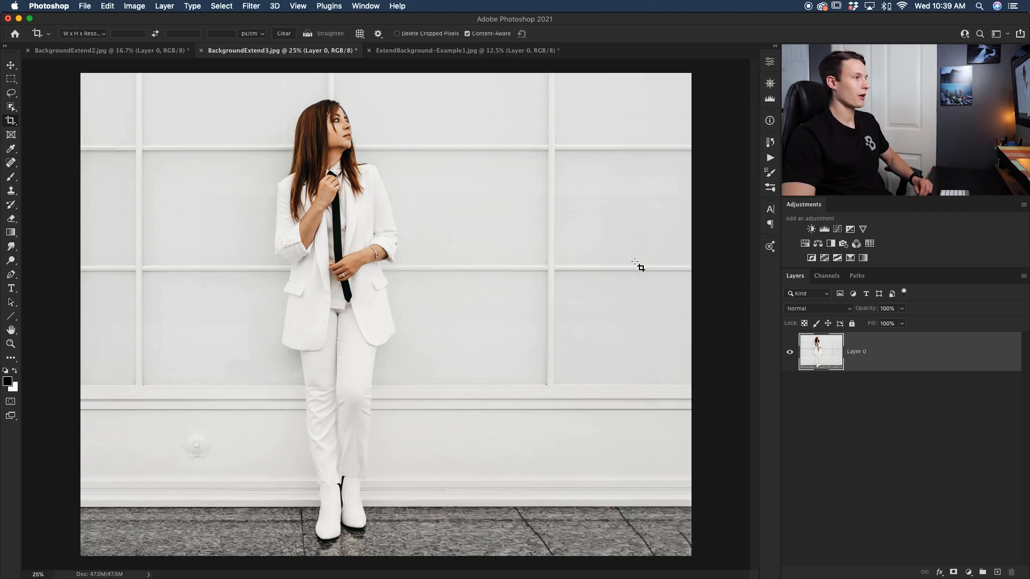
pyautogui.moveTo(112, 229)
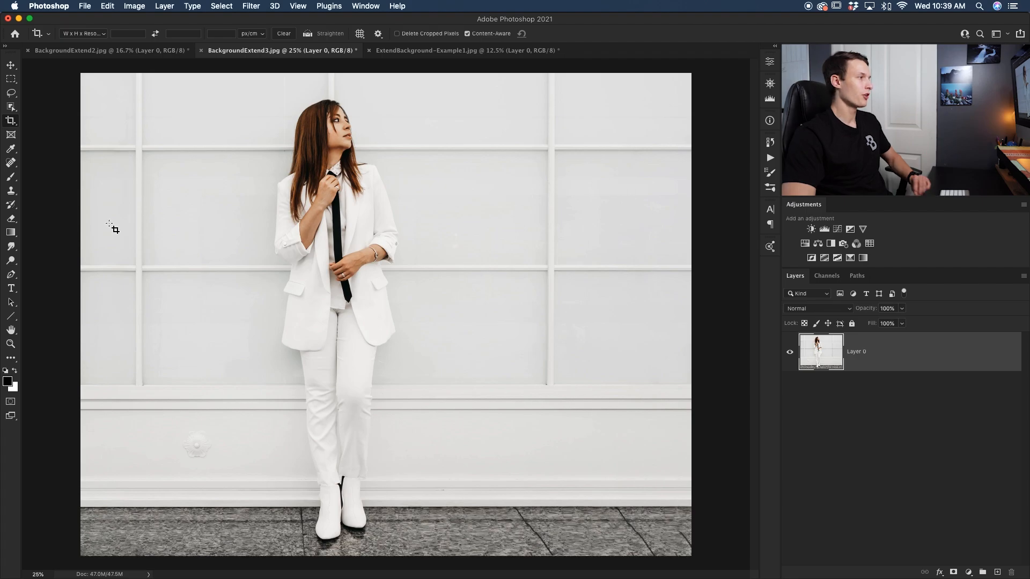
pyautogui.moveTo(349, 465)
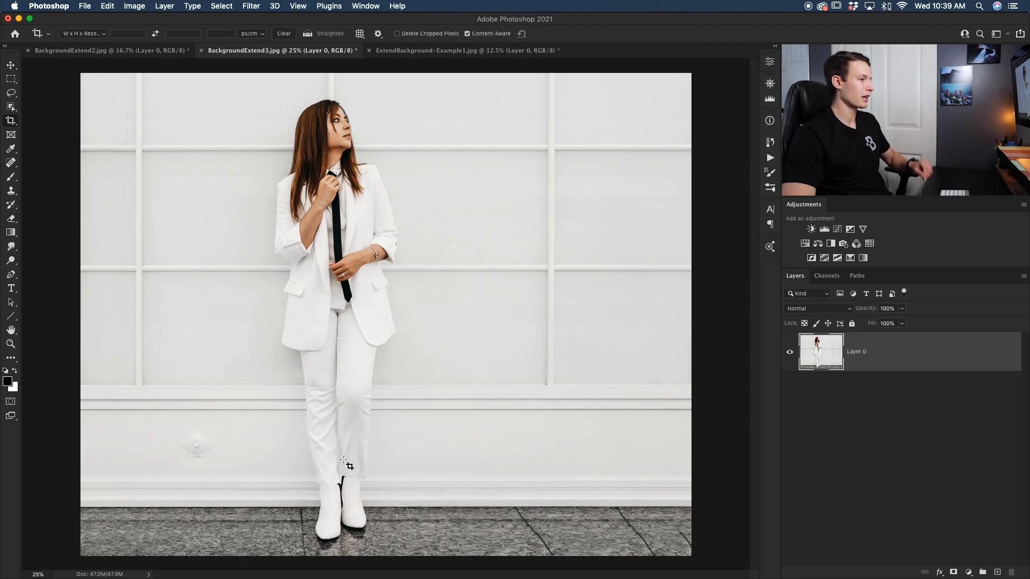
pyautogui.moveTo(673, 529)
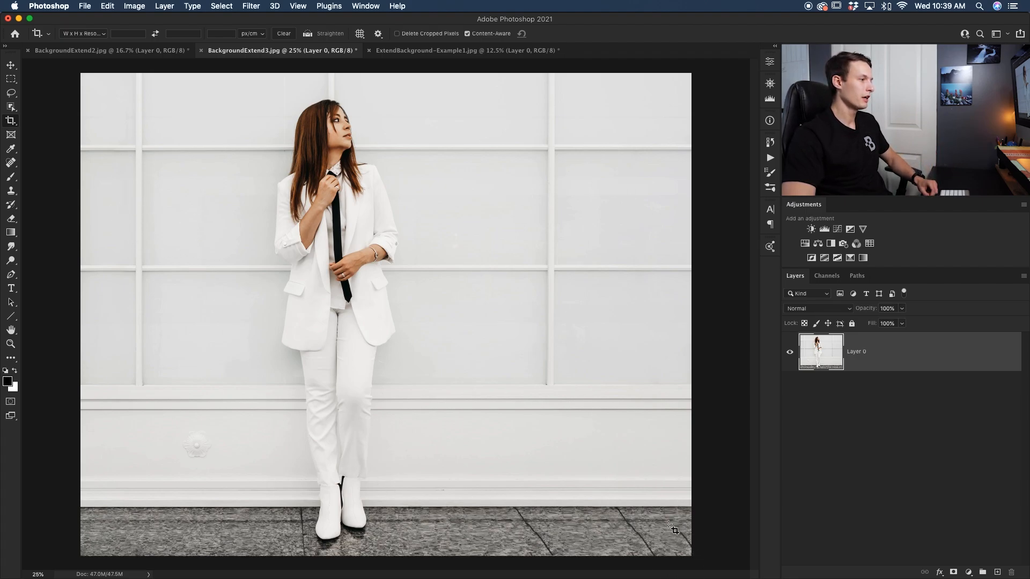
pyautogui.moveTo(754, 495)
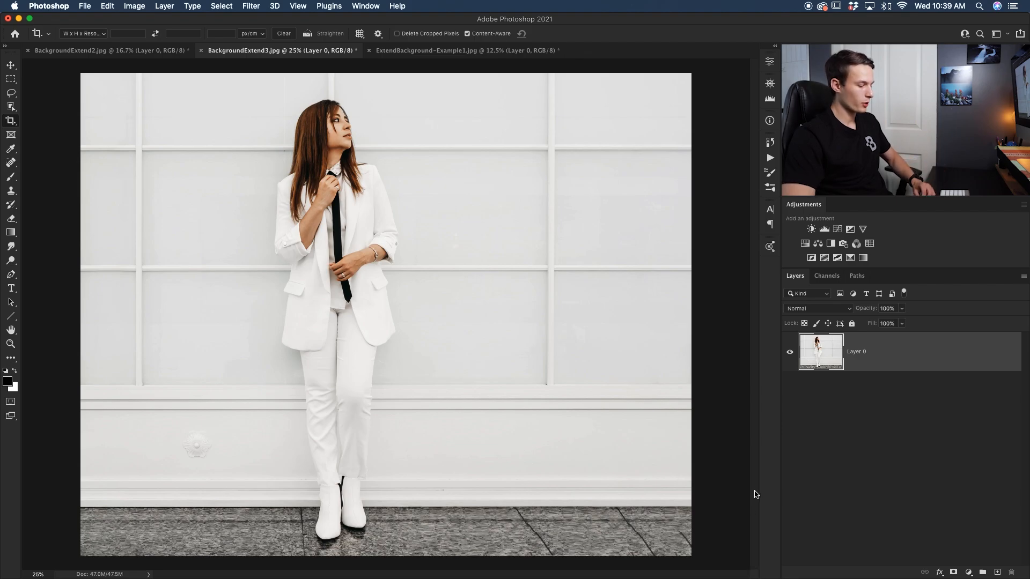
# Select the healing tool and open its flyout to choose the Spot Healing Brush.
pyautogui.click(11, 163)
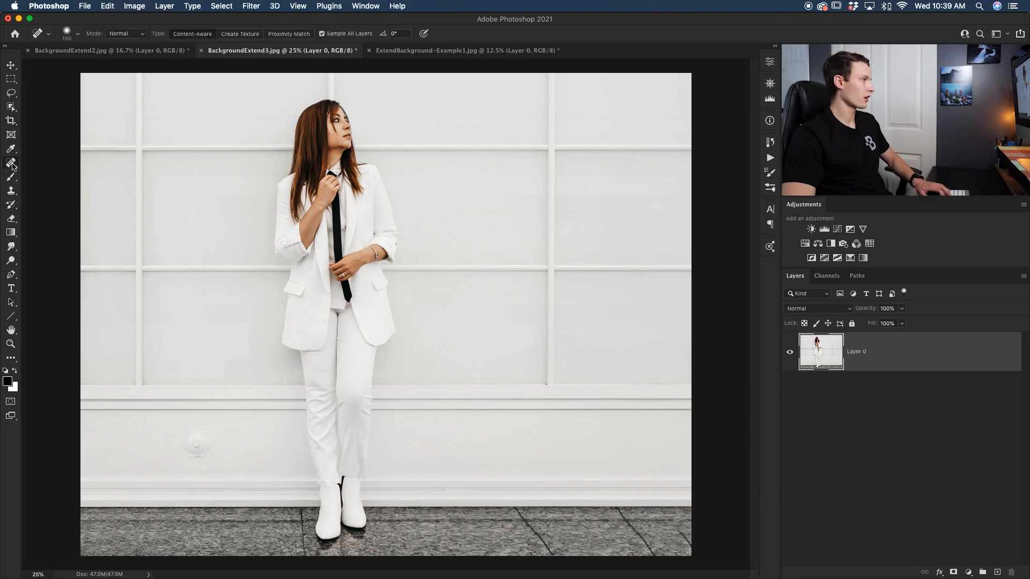
pyautogui.click(11, 162)
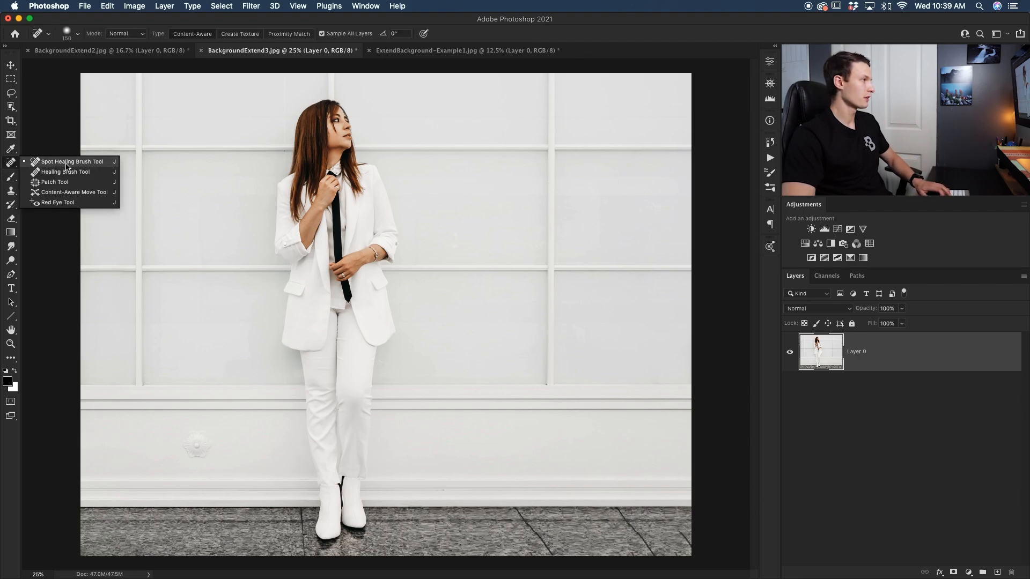